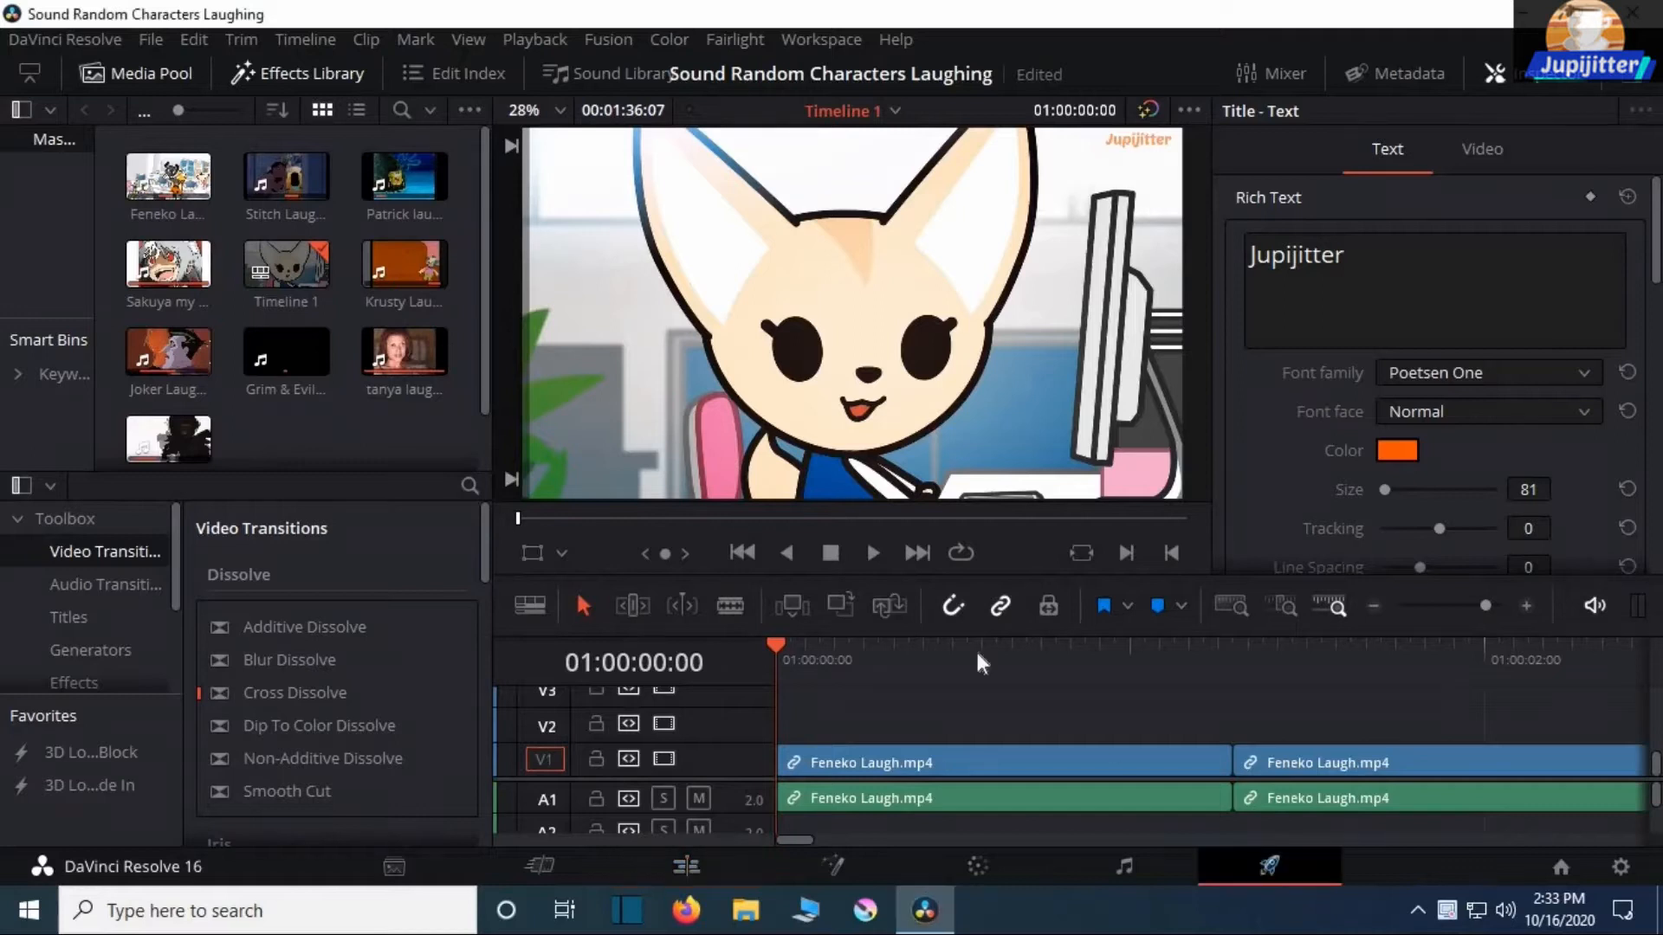
Start rendering the whole timeline from the Deliver page; the job fails on Krusty Laugh.mp4
left_click(1268, 866)
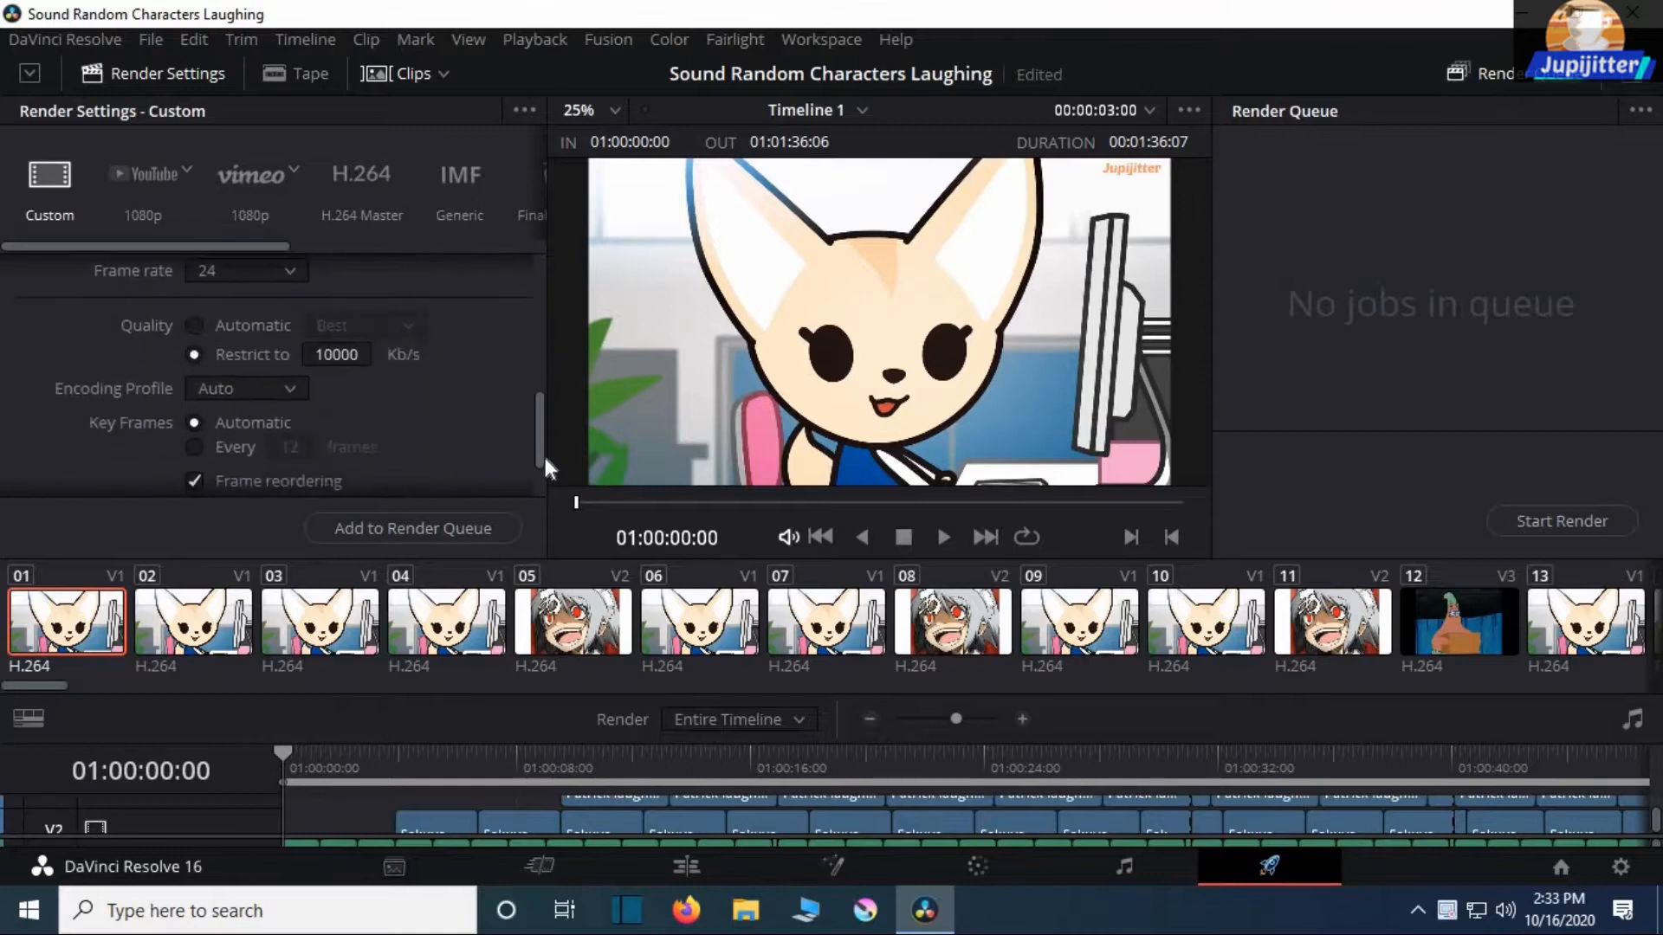
left_click(1559, 521)
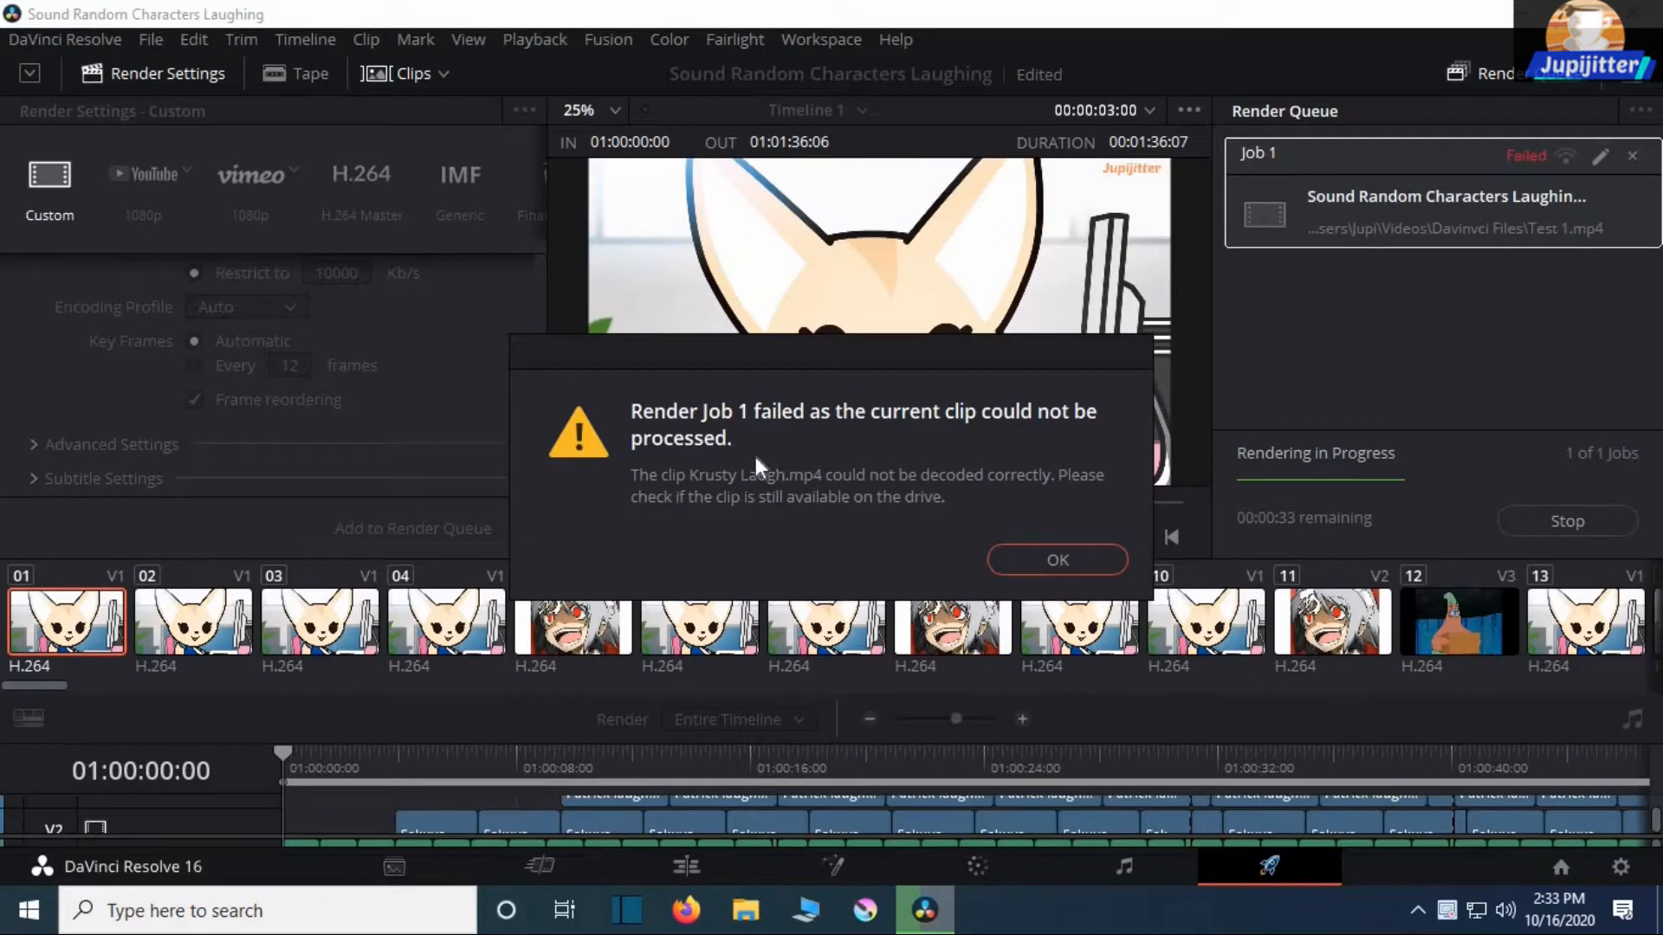
mouse_move(918, 499)
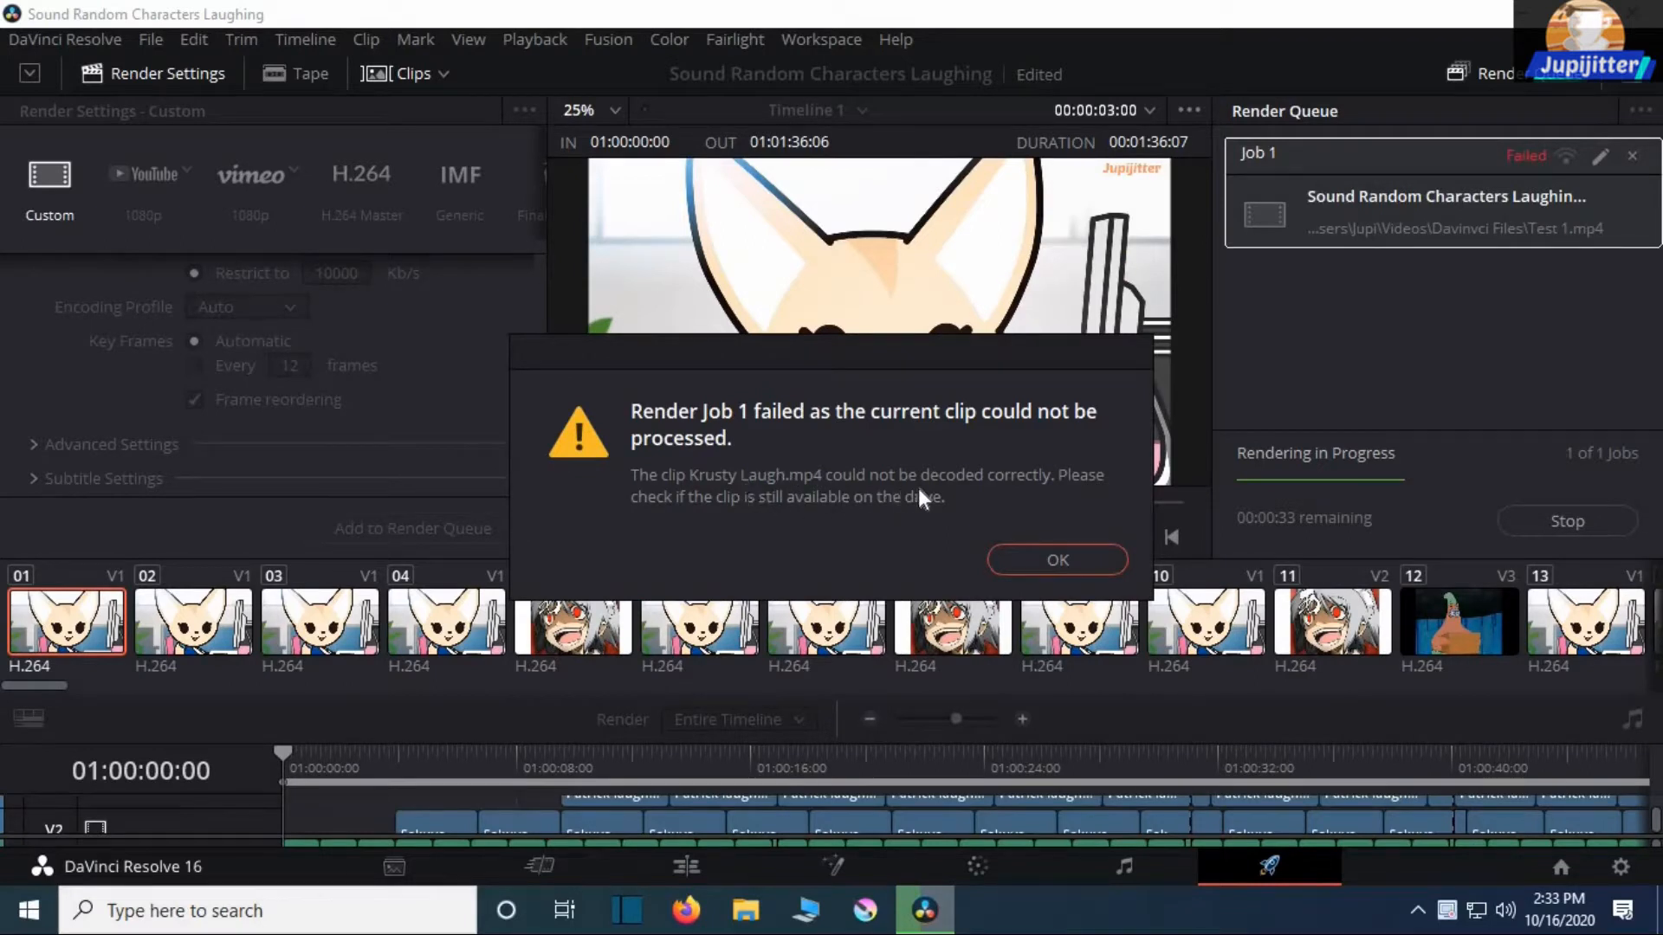
mouse_move(707, 516)
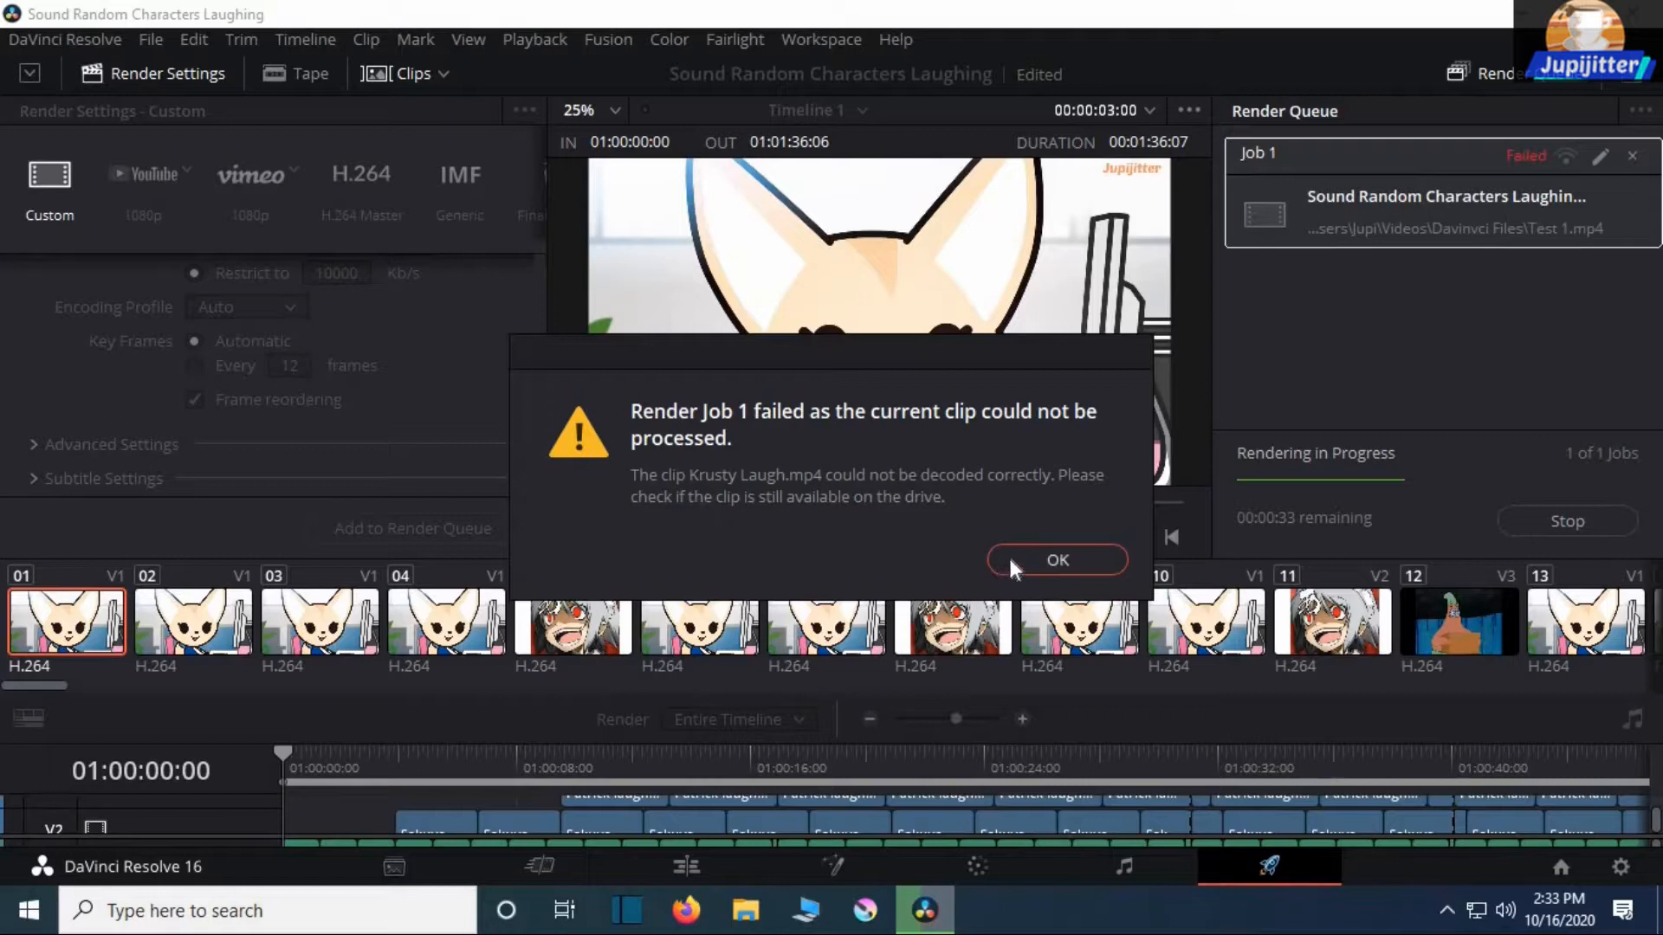
Dismiss the failure, then turn off 'Stop renders when a frame or clip cannot be processed' in User Preferences and save
left_click(1056, 561)
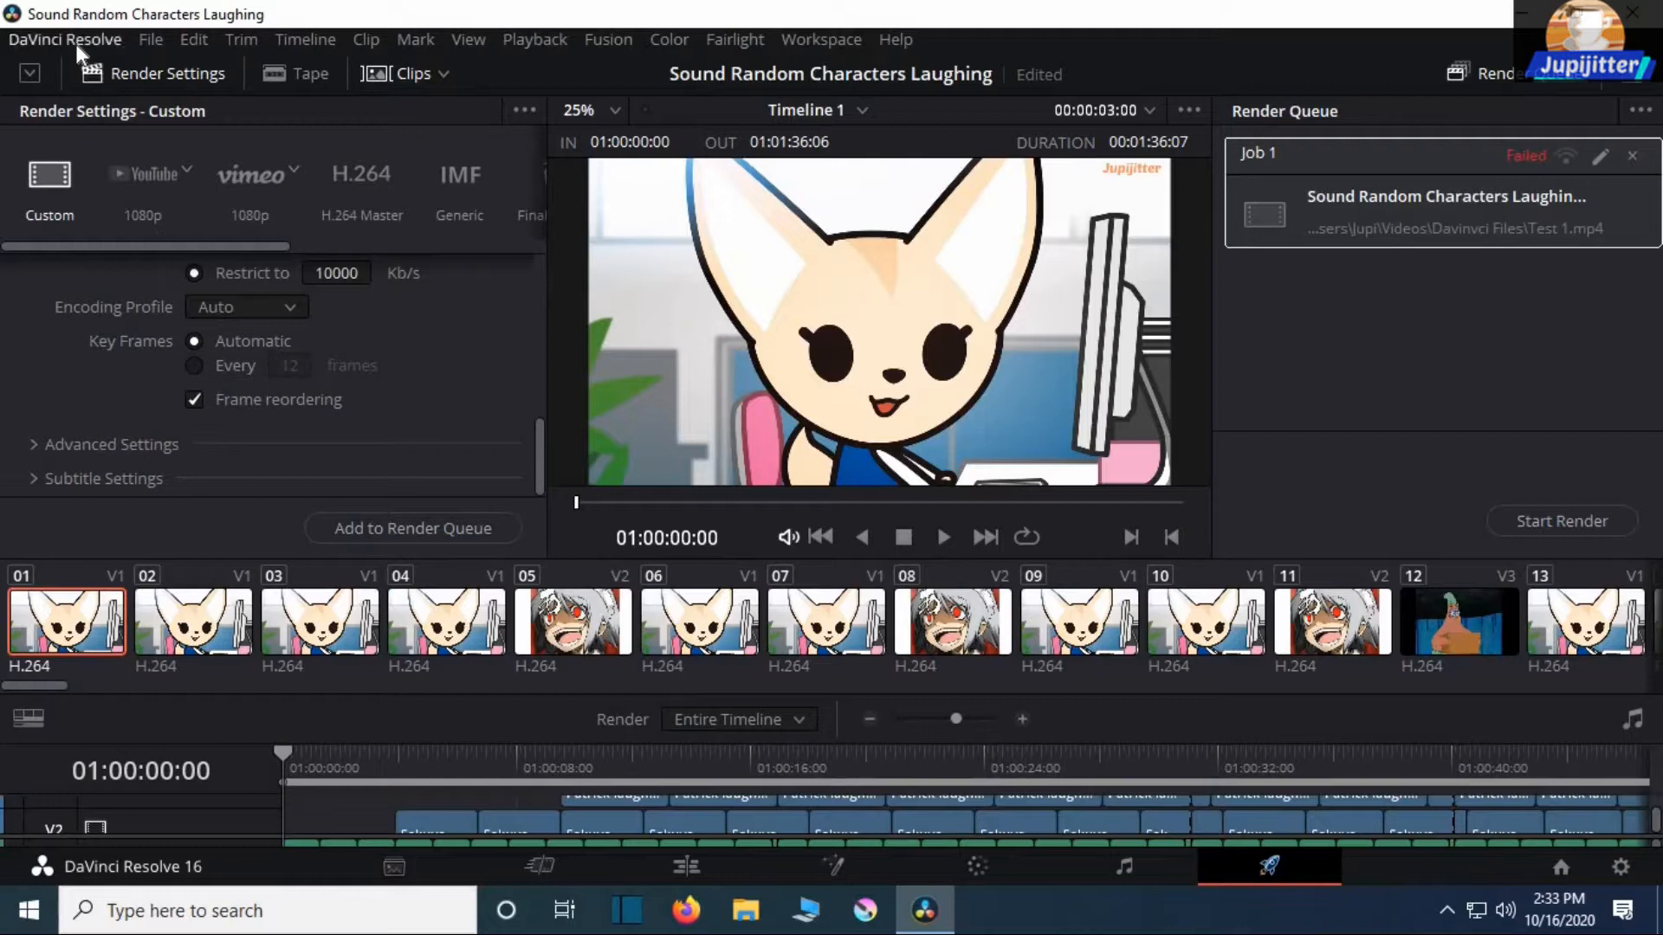
left_click(65, 39)
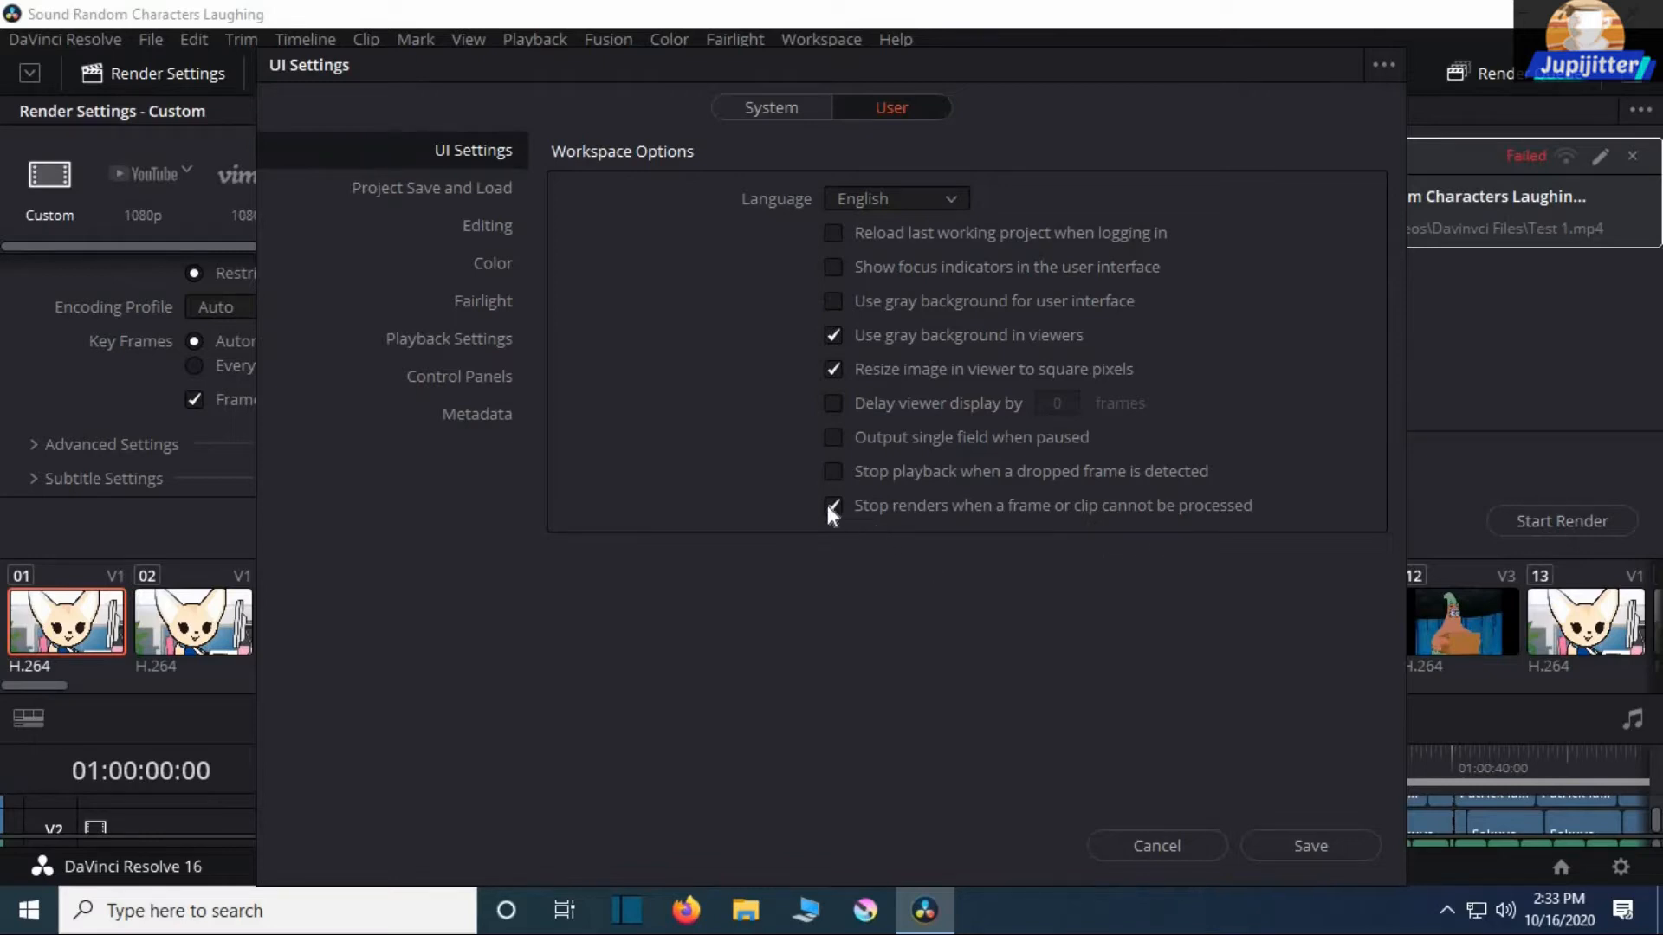
left_click(834, 505)
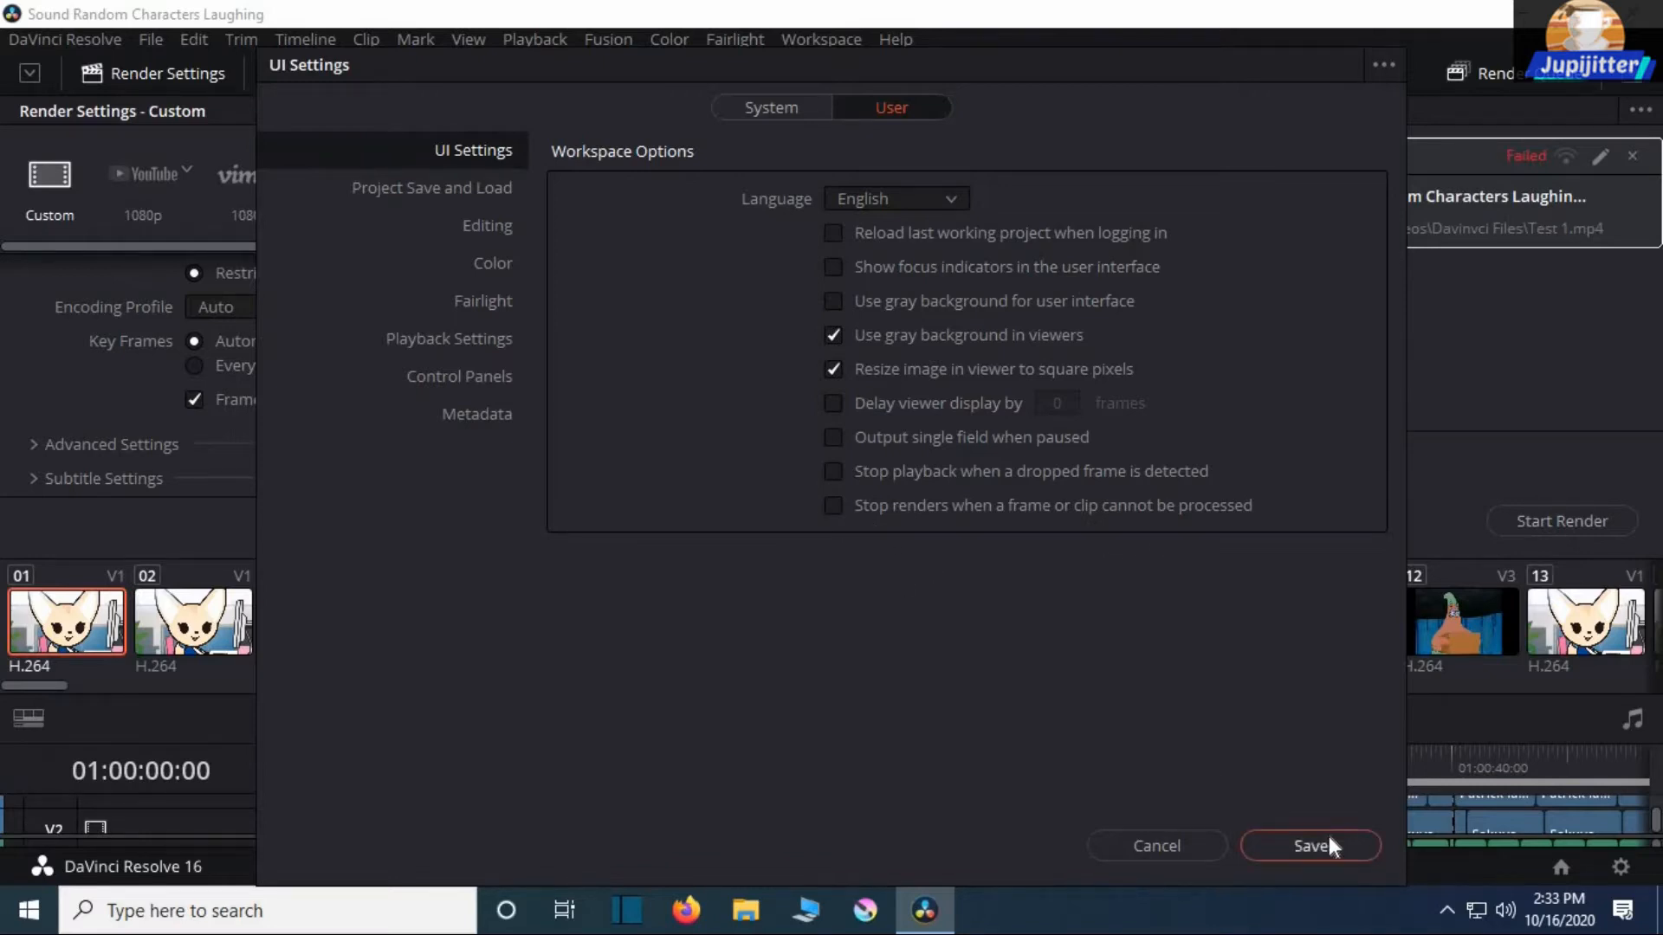
left_click(1310, 845)
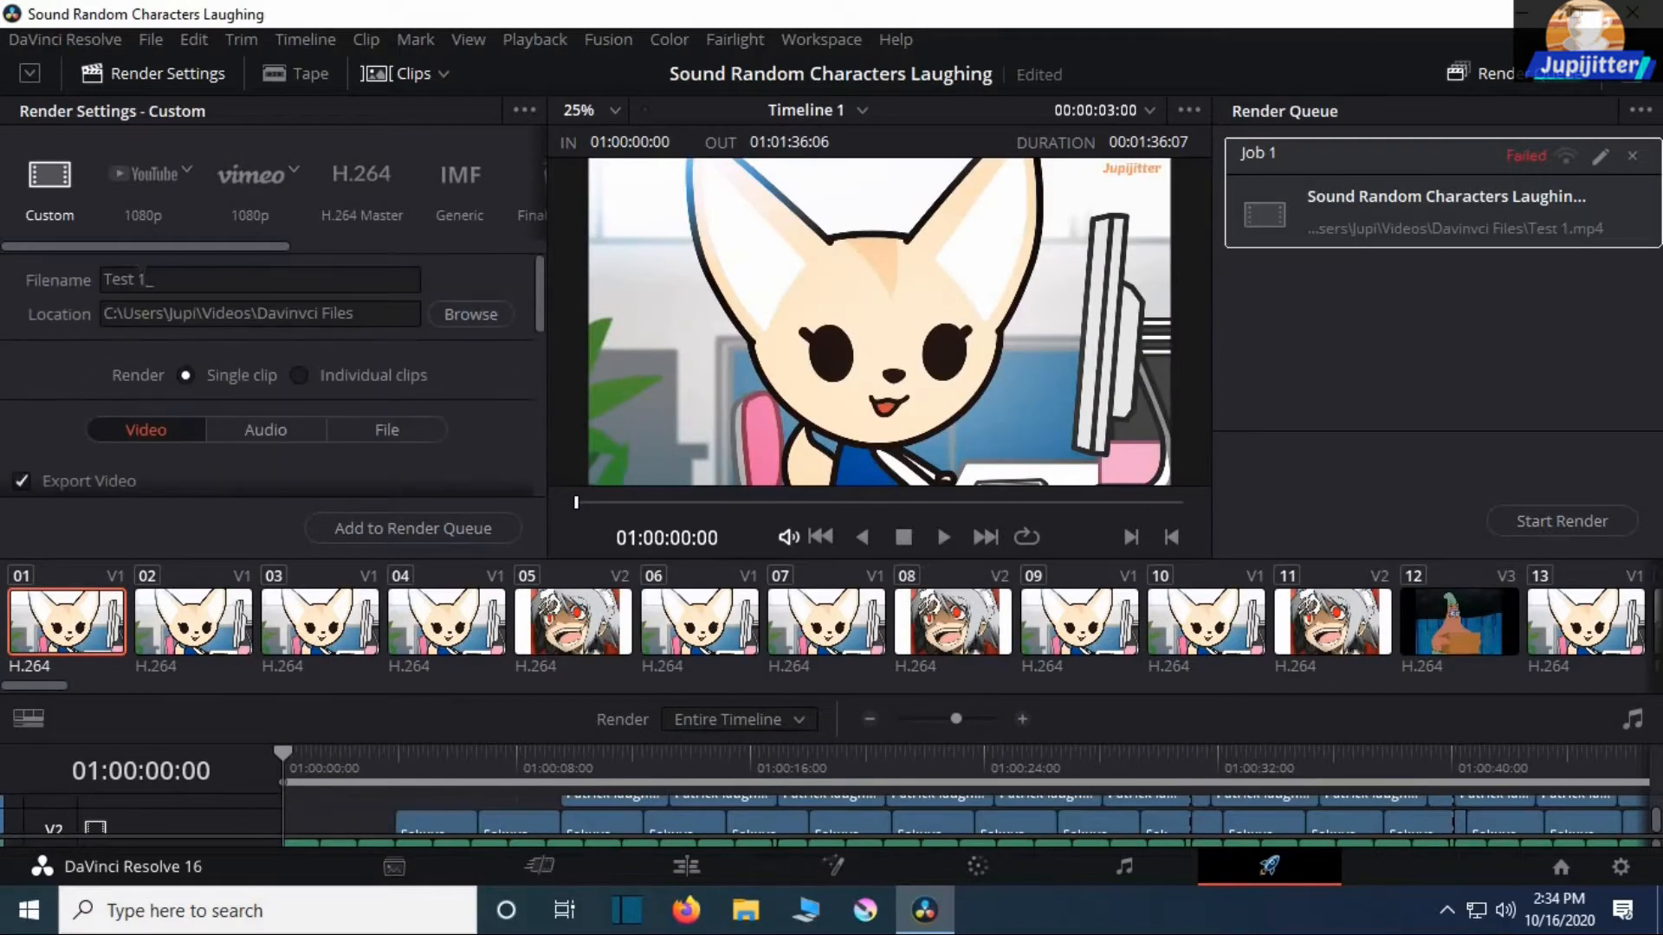
Render the timeline again as Test 2.mp4 successfully and show the Davinci Files output folder
left_click(260, 279)
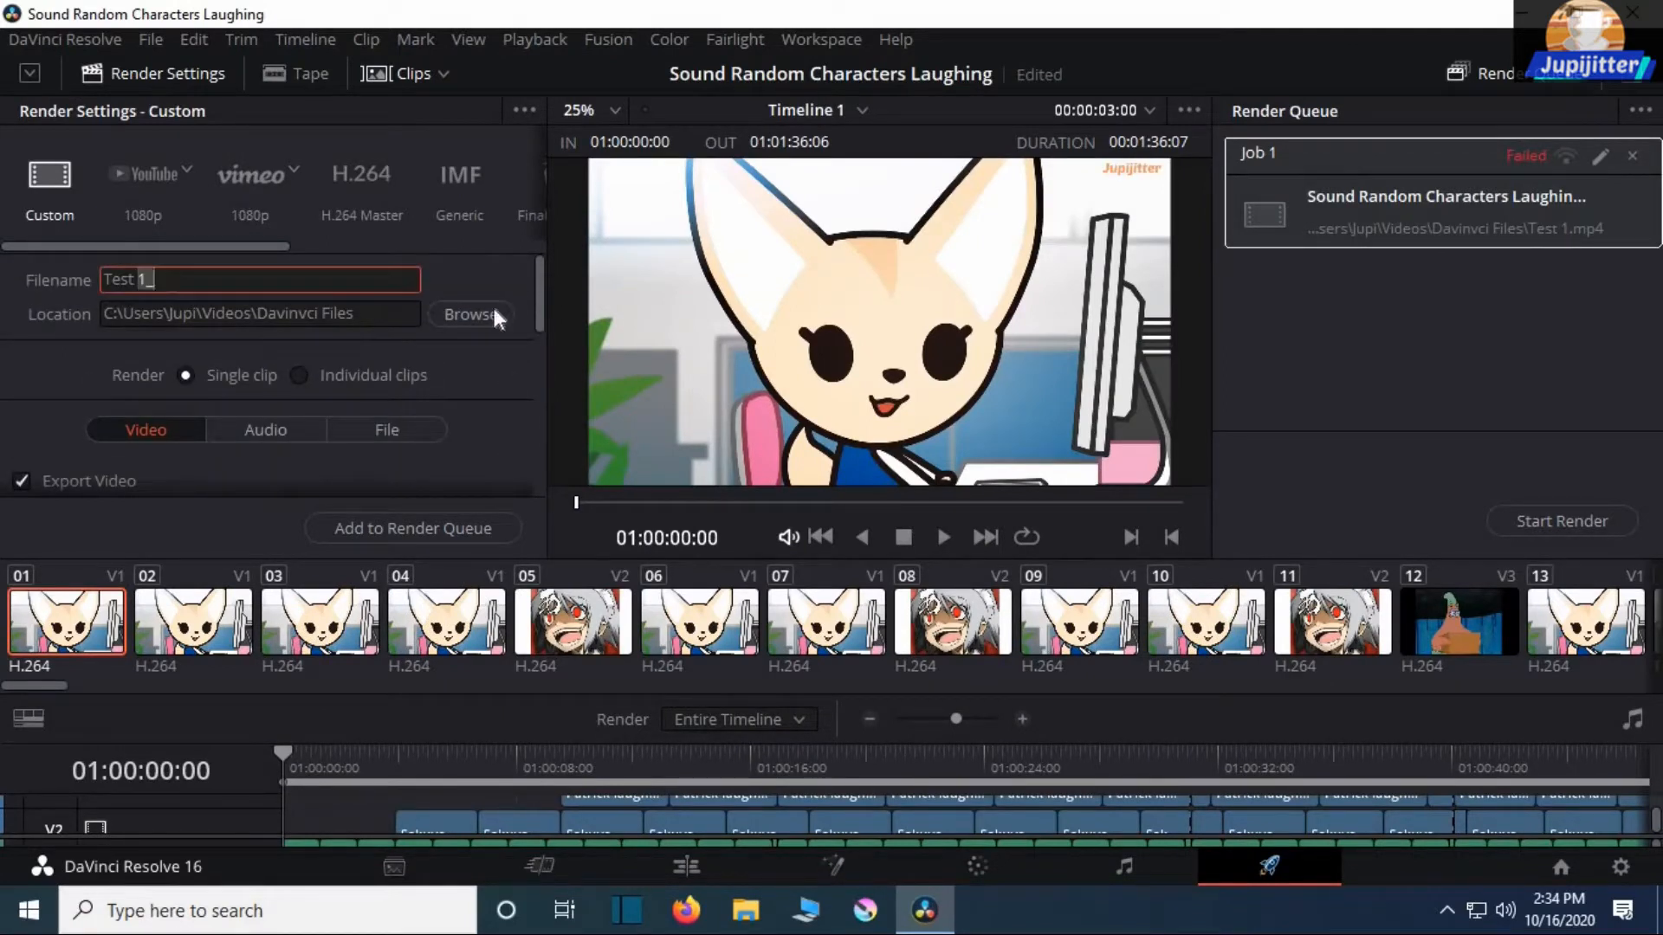
scroll("down", 3)
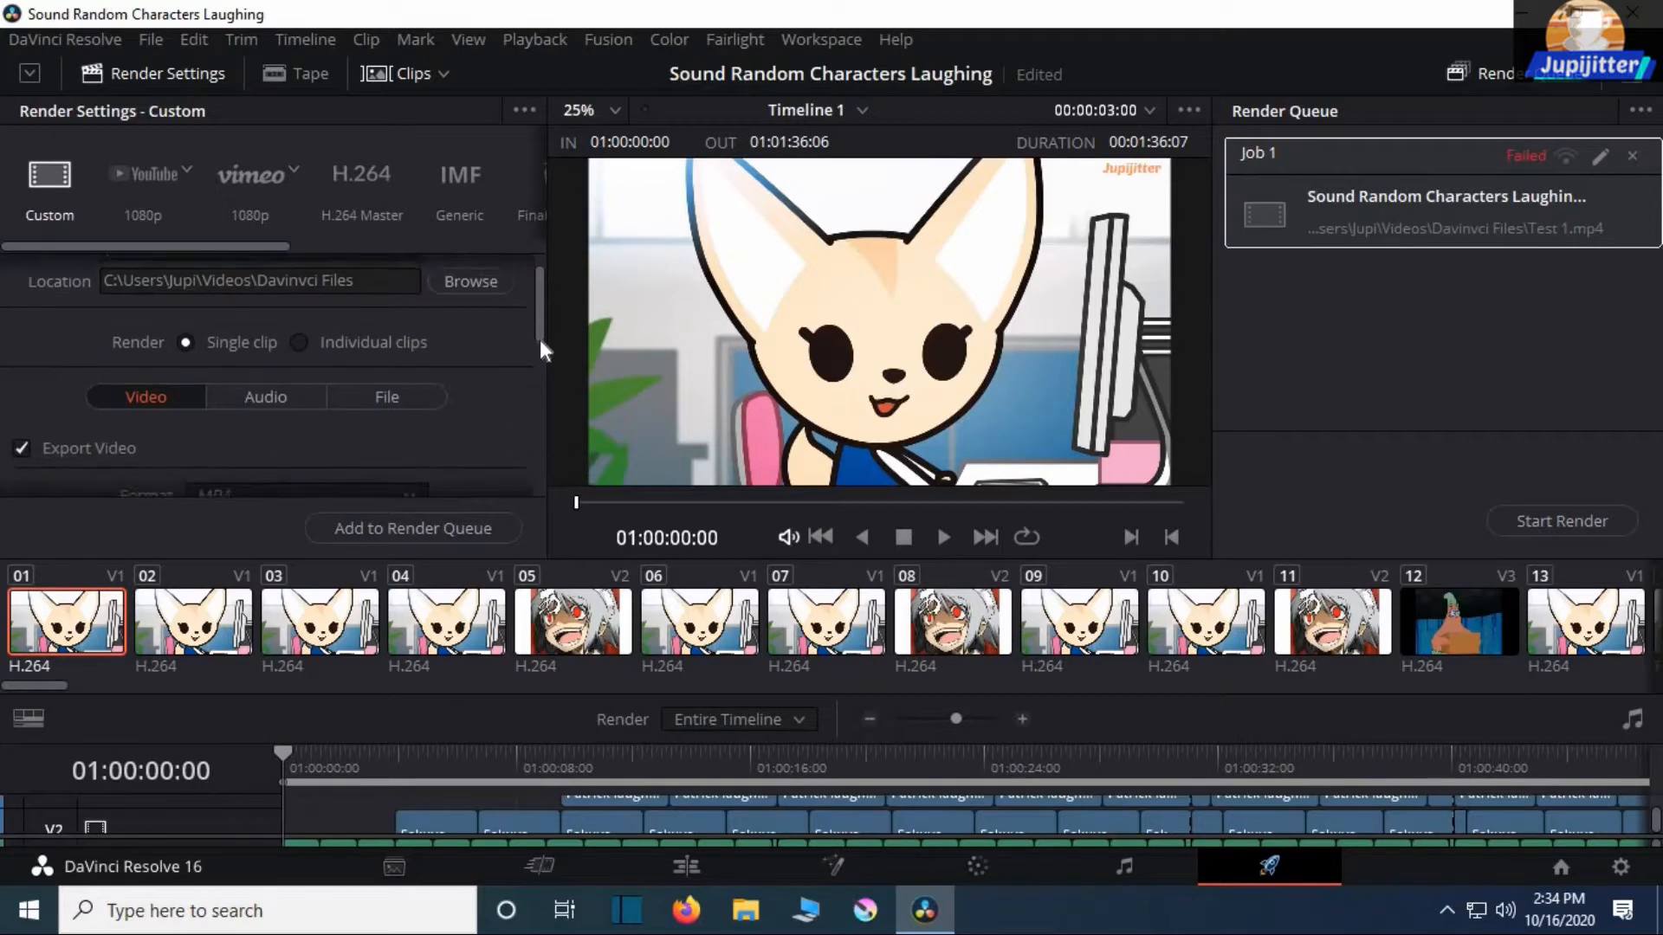
scroll("down", 3)
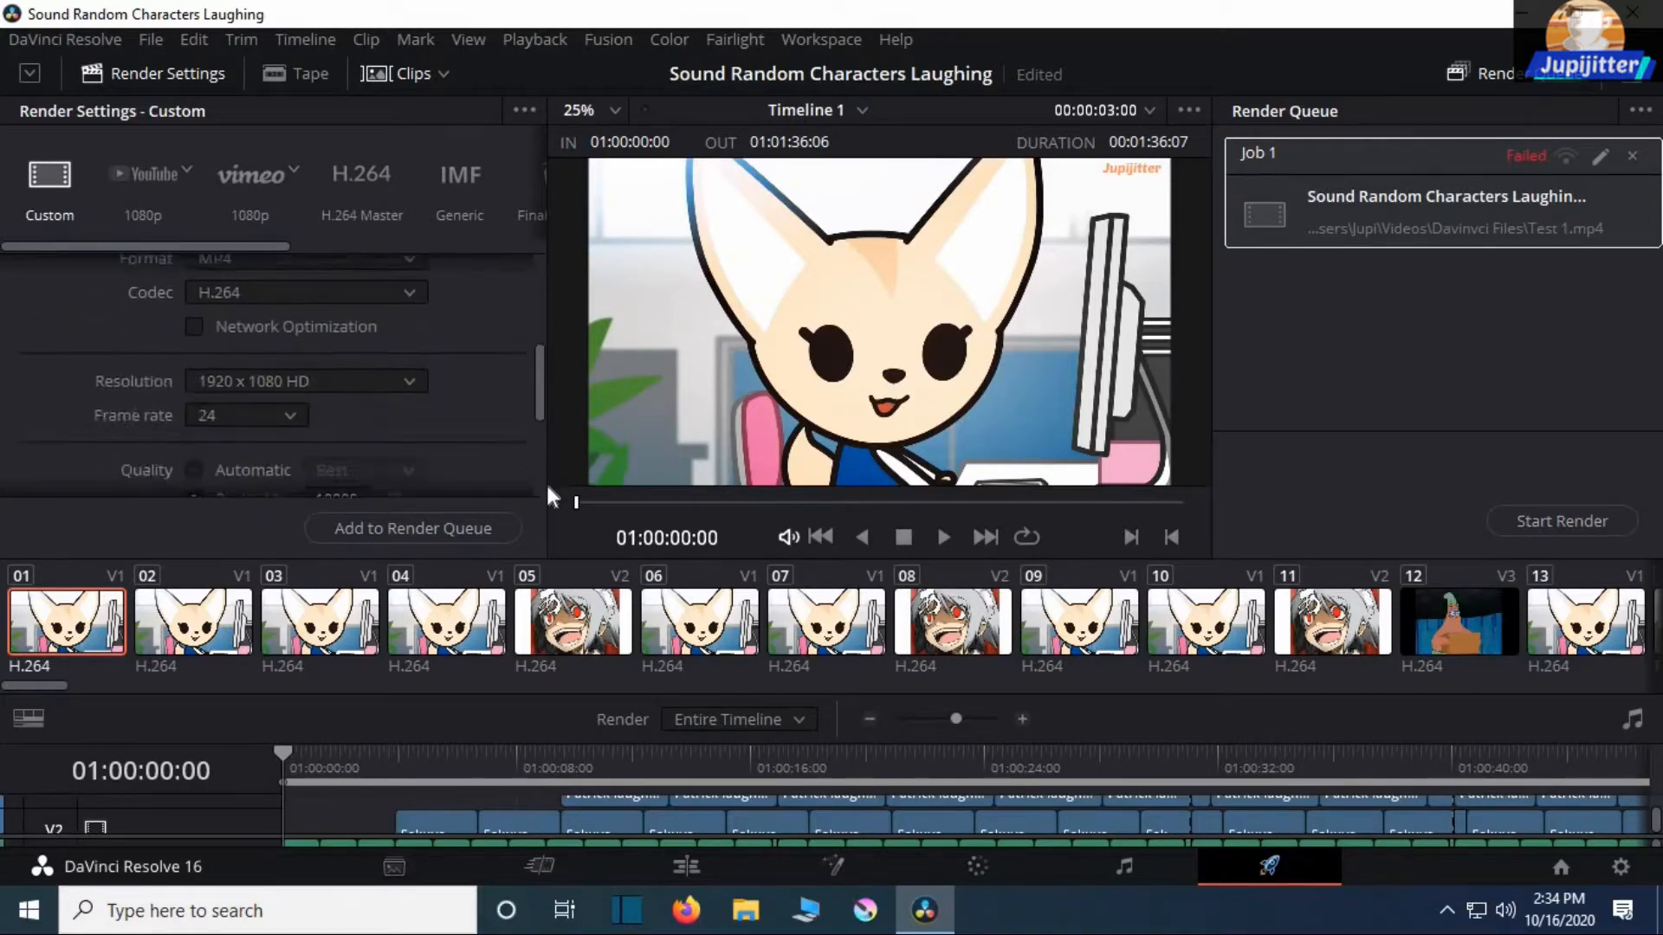
scroll("down", 3)
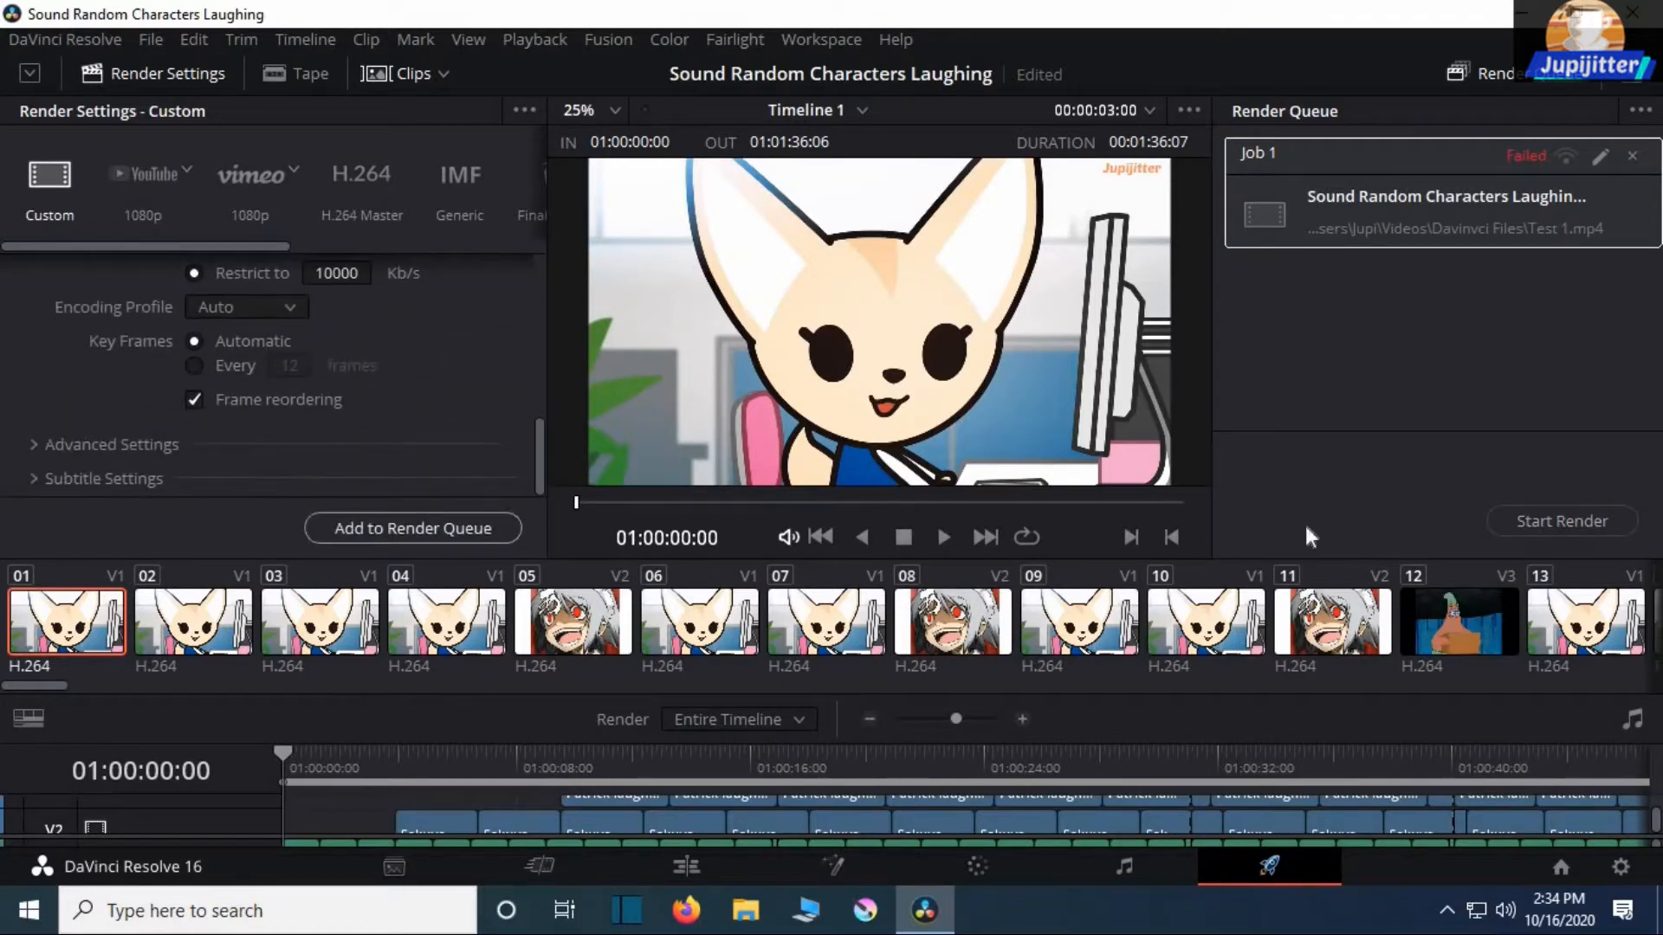
left_click(1560, 521)
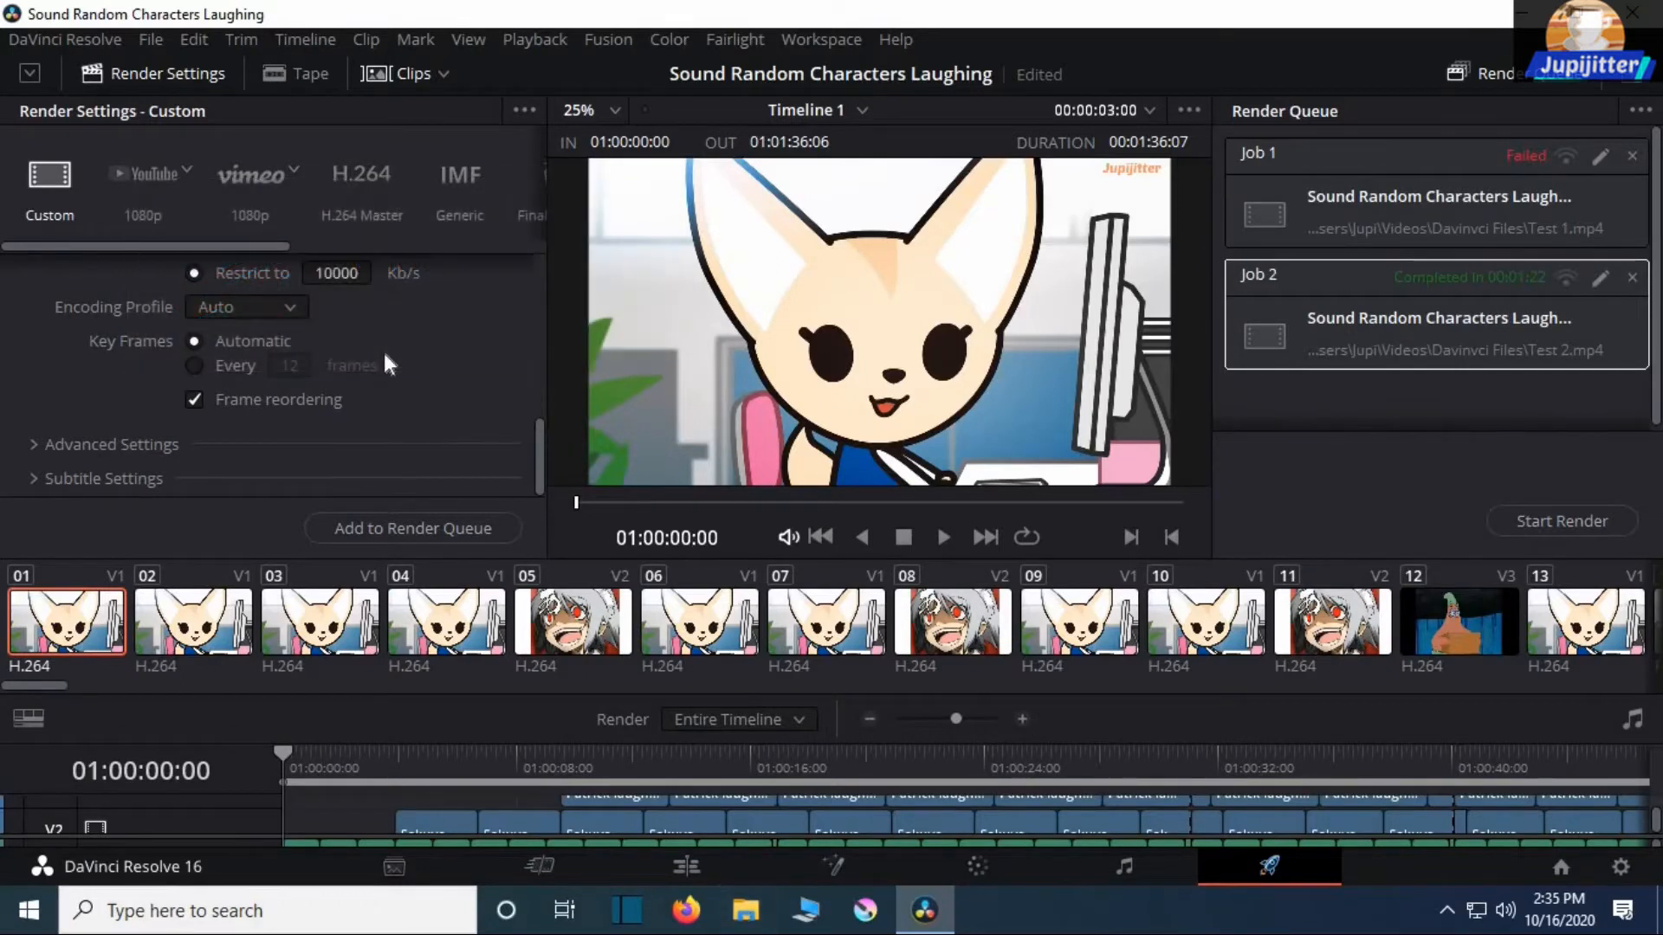
left_click(745, 910)
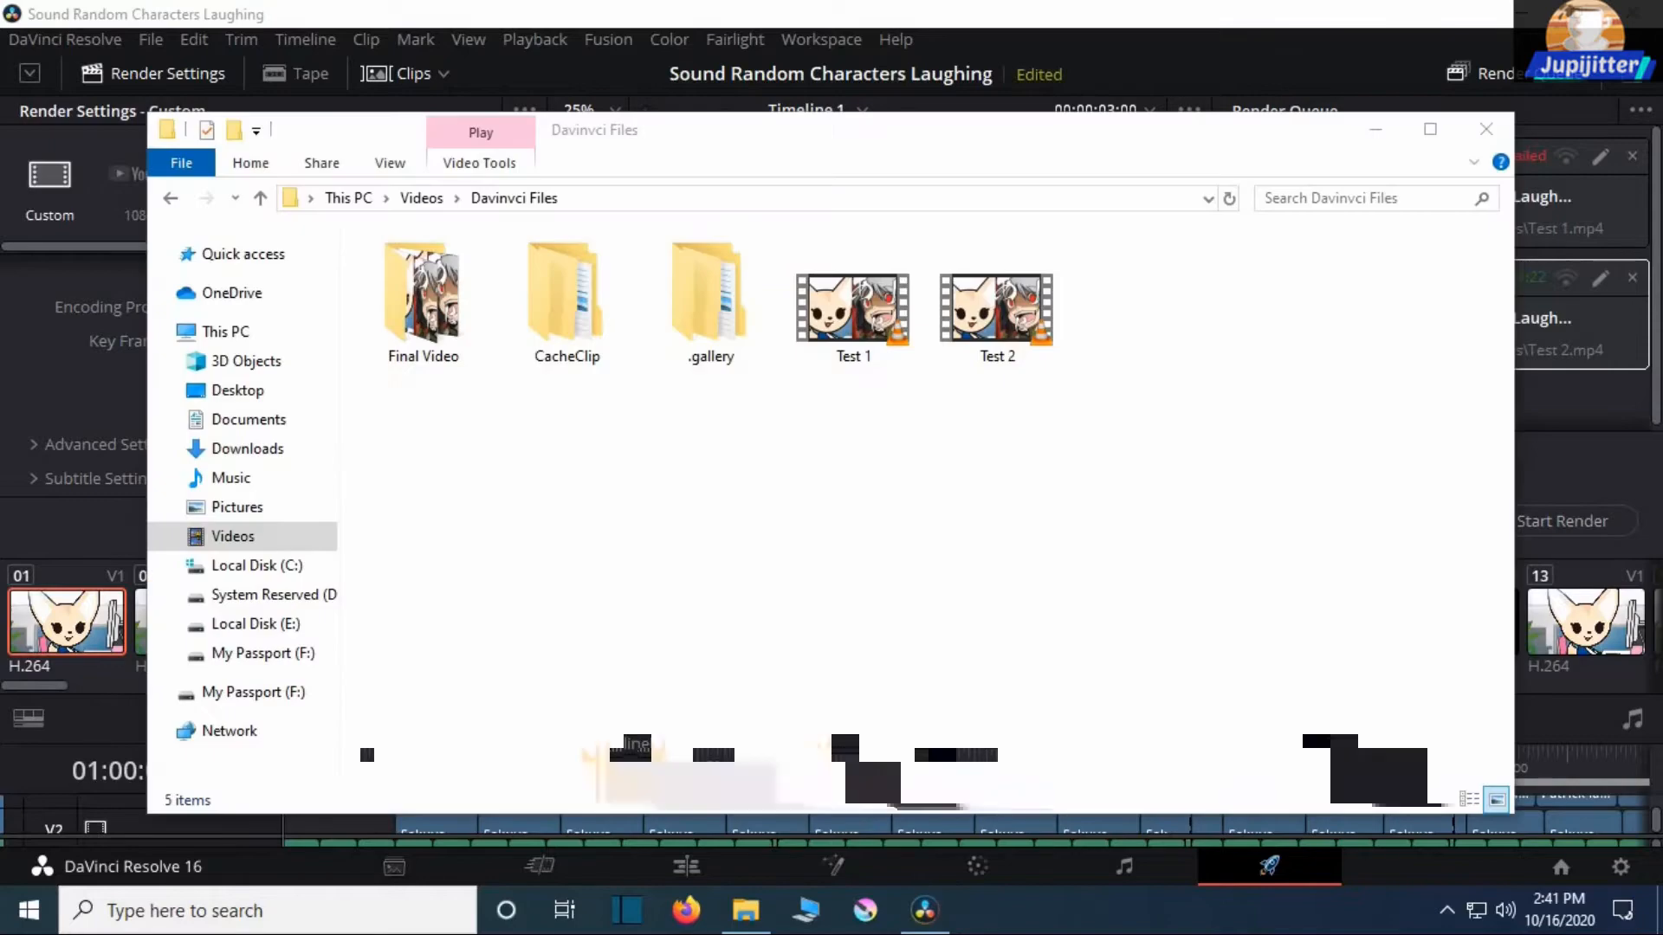
Play Test 2.mp4 in VLC, pause on the Media Offline placeholder frame, then close the player
double_click(995, 307)
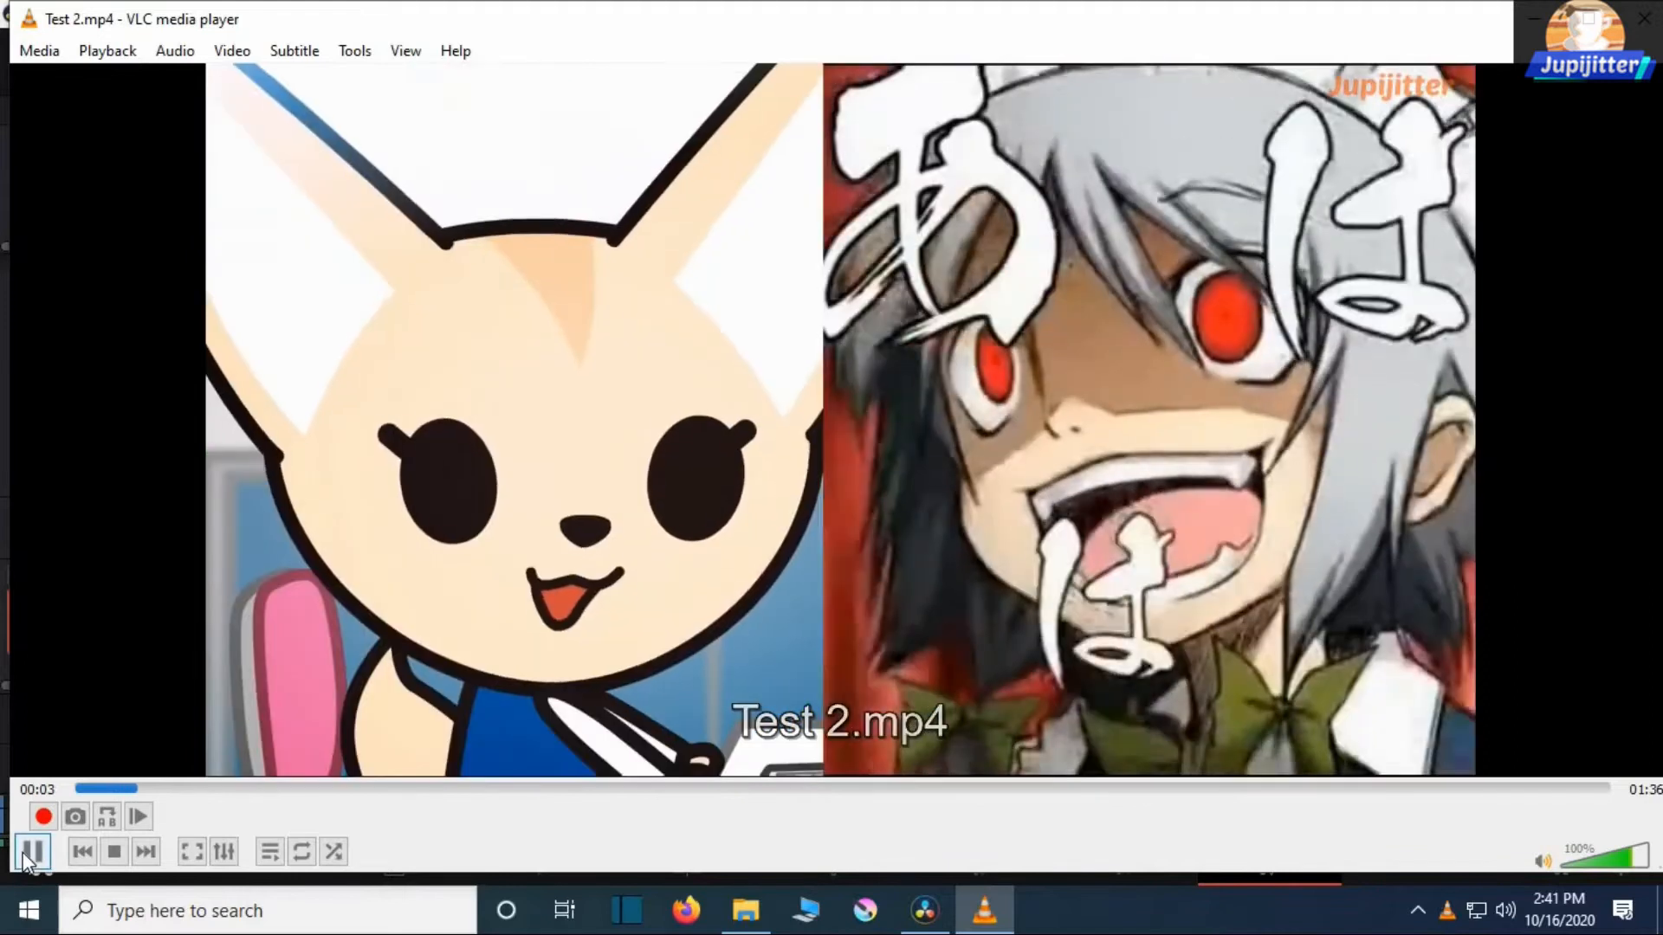
mouse_move(31, 850)
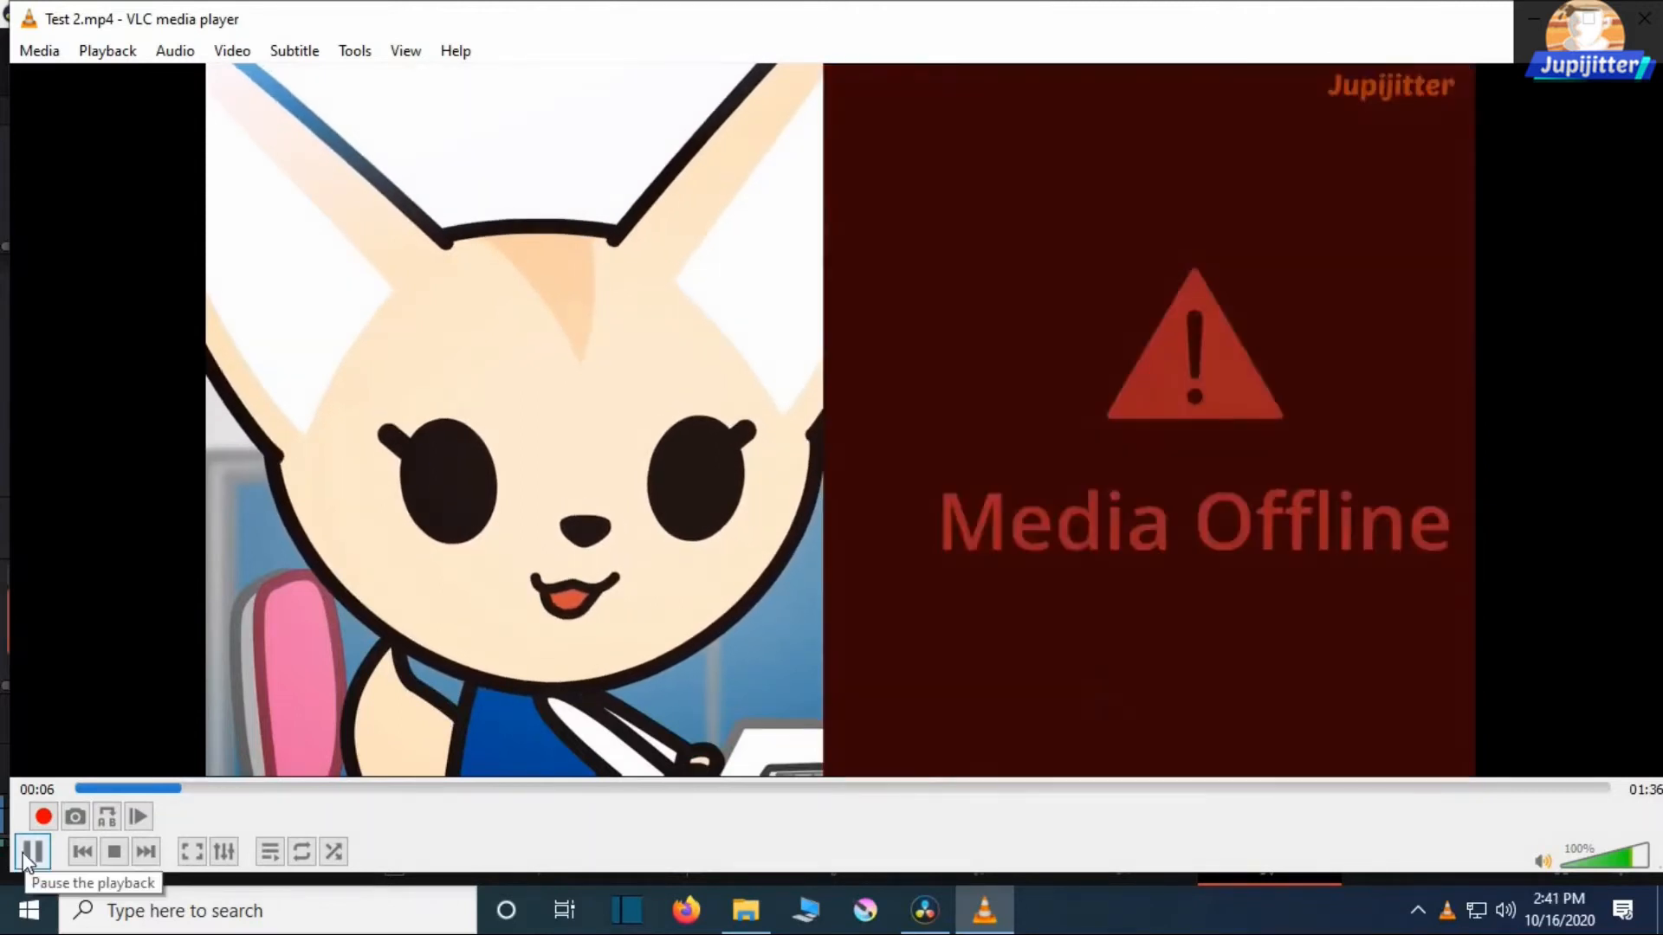
left_click(31, 851)
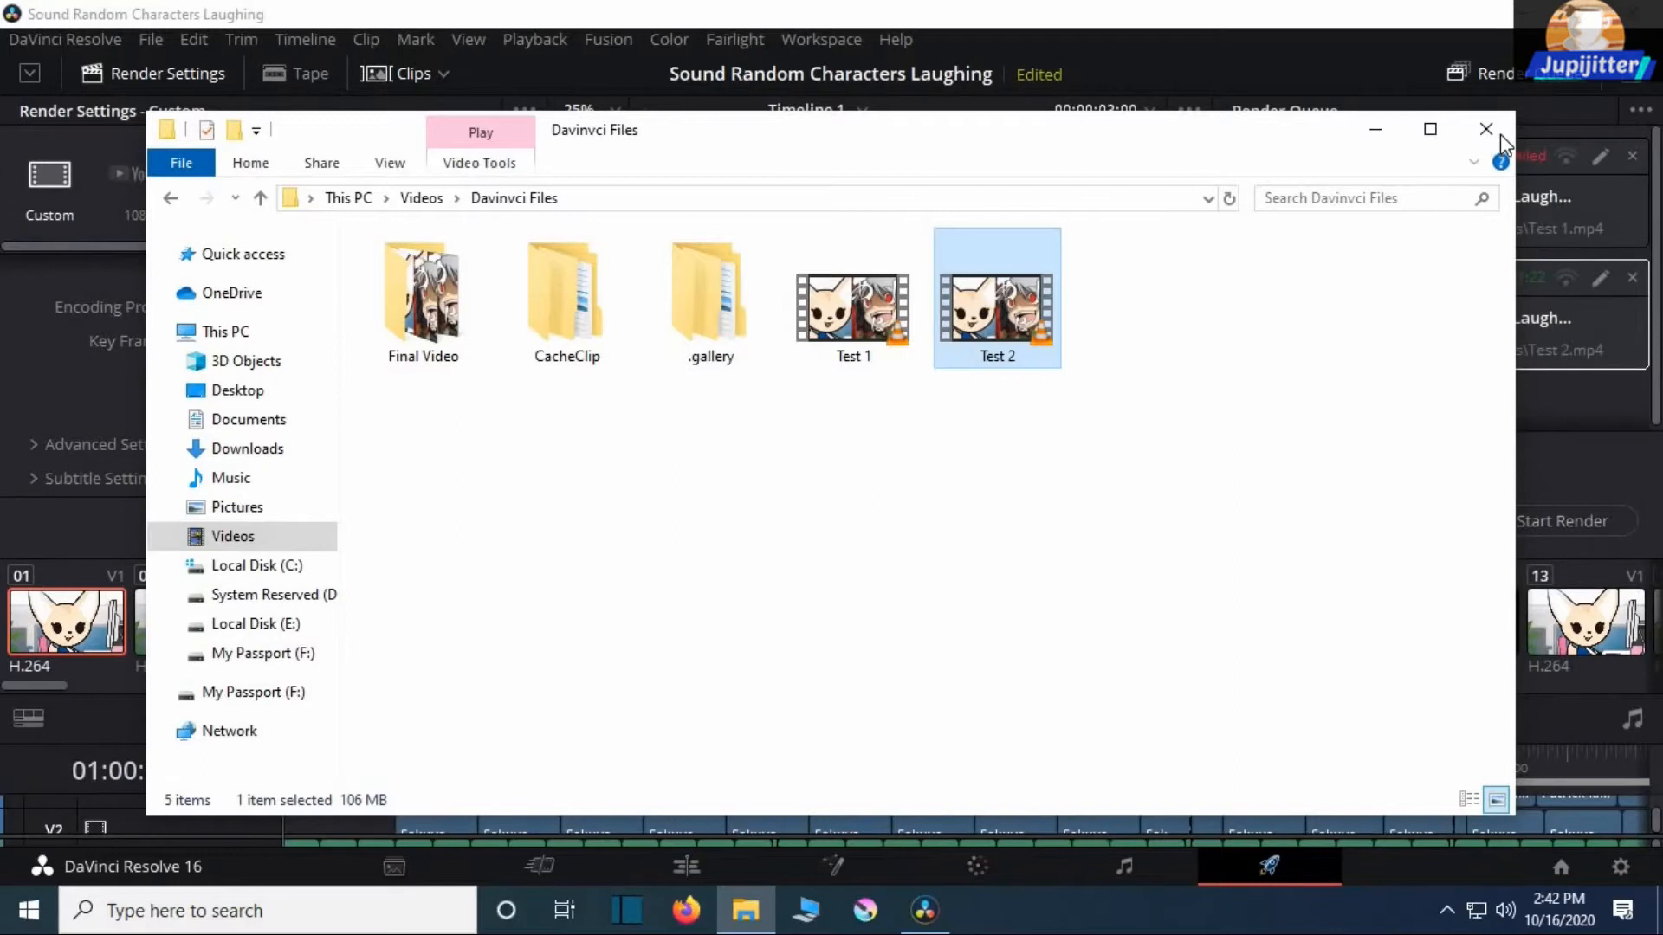
left_click(1484, 129)
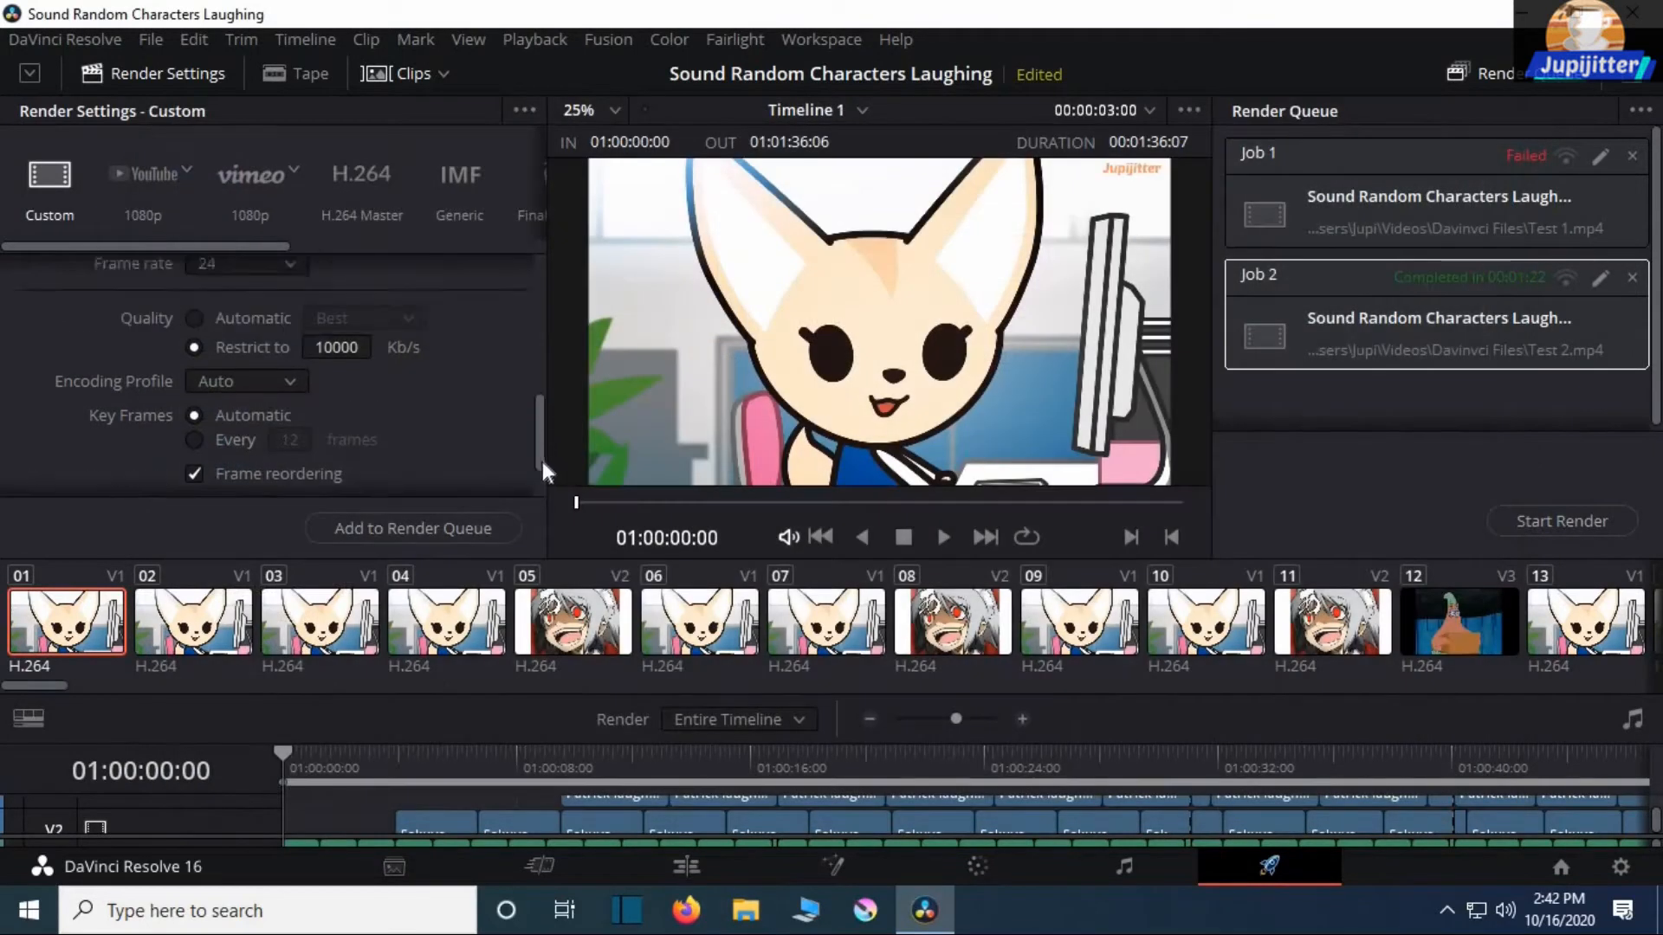
Name the output Test 3 and limit Render speed to 10 in the File settings
scroll("up", 3)
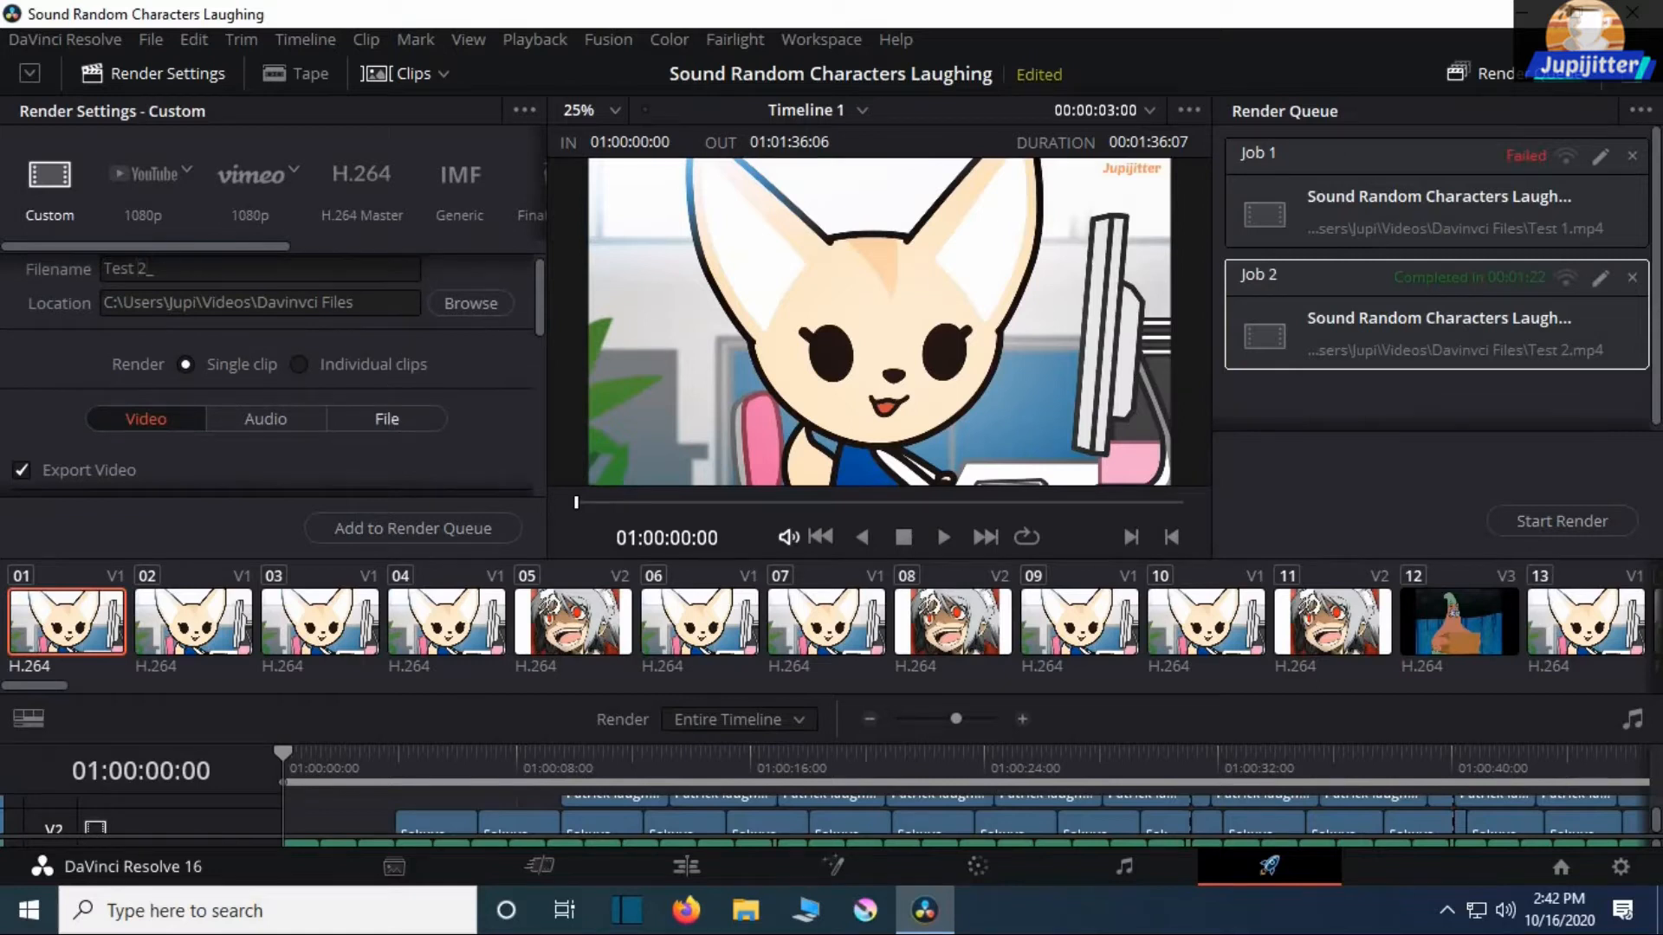
left_click(254, 268)
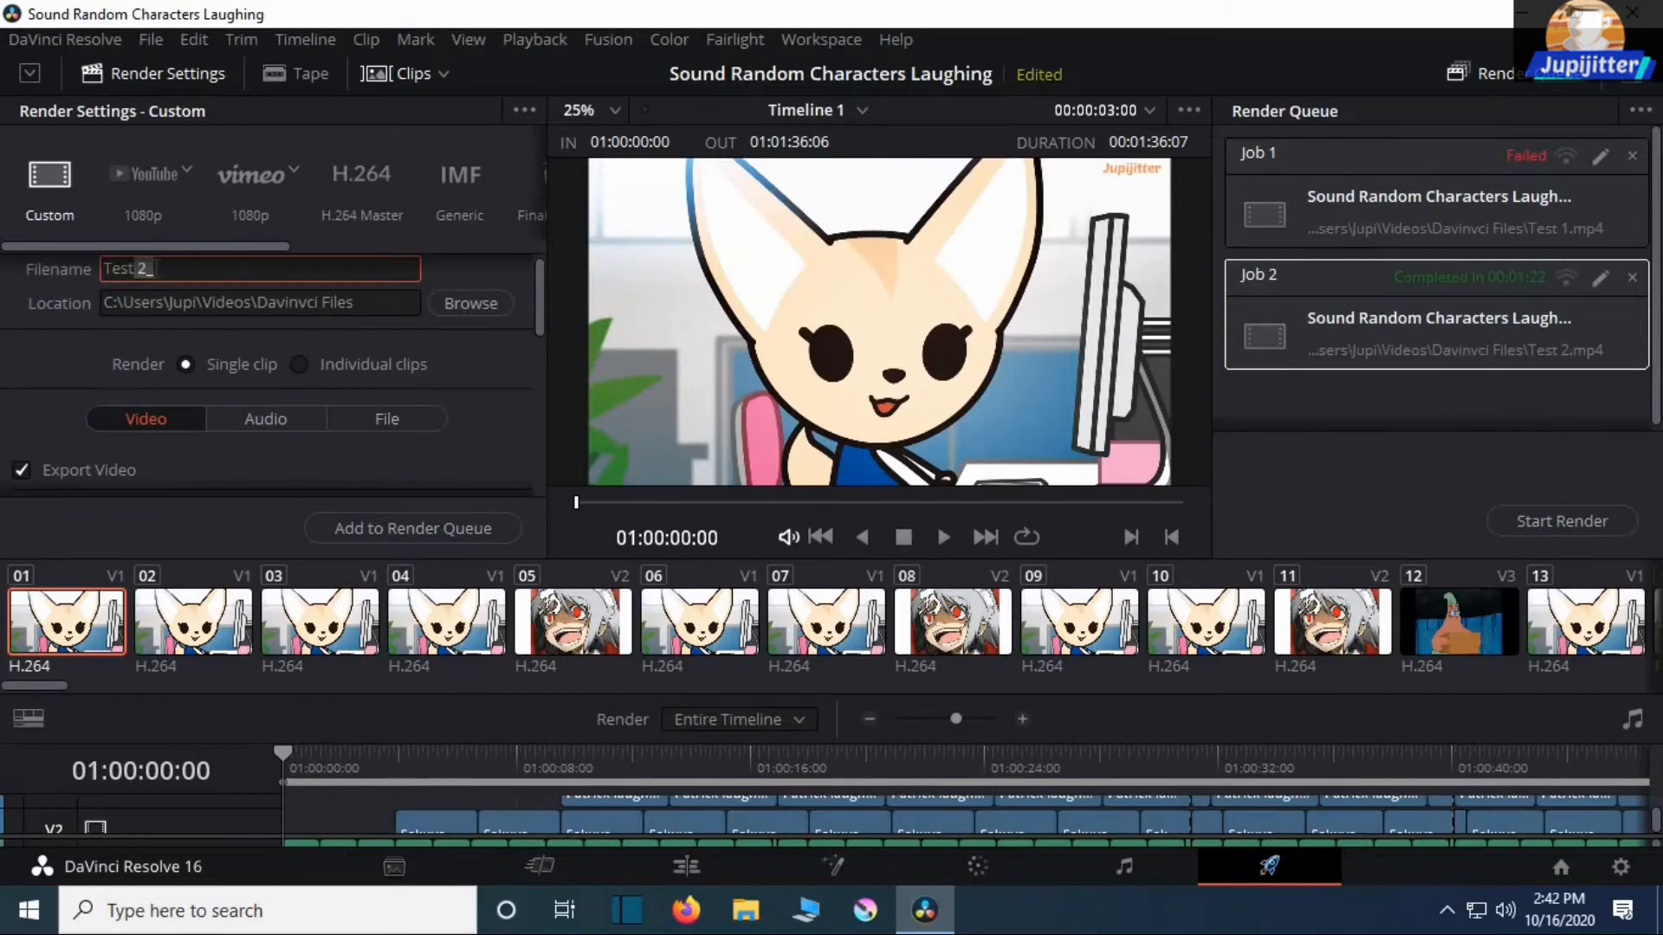
left_click(386, 417)
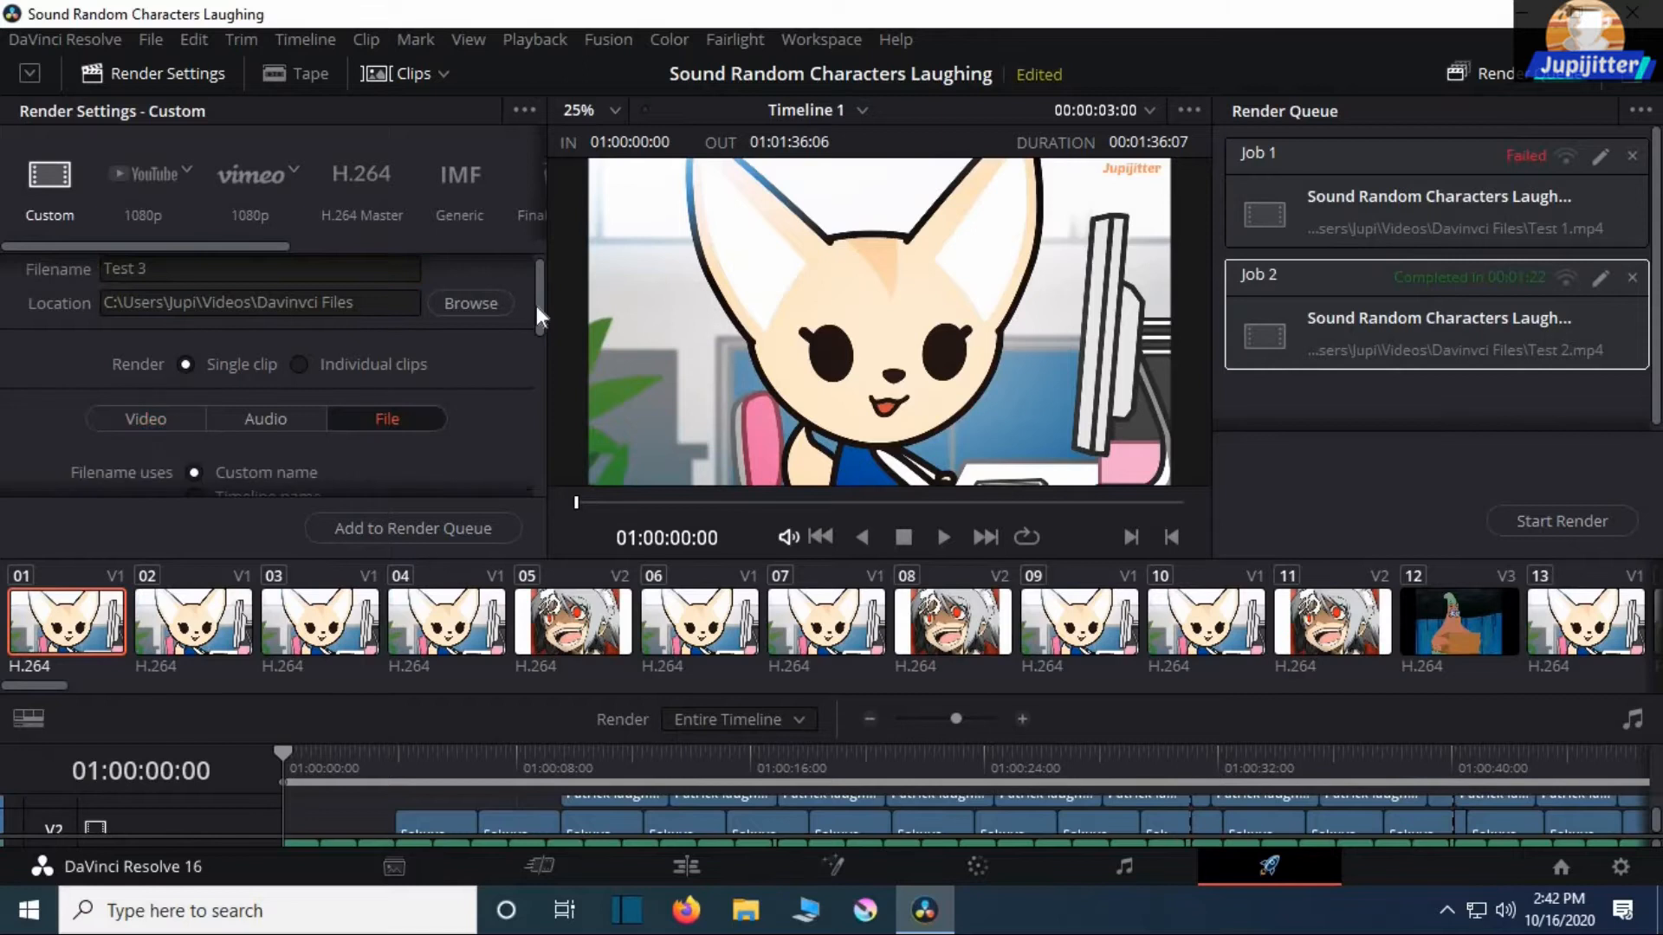
scroll("down", 3)
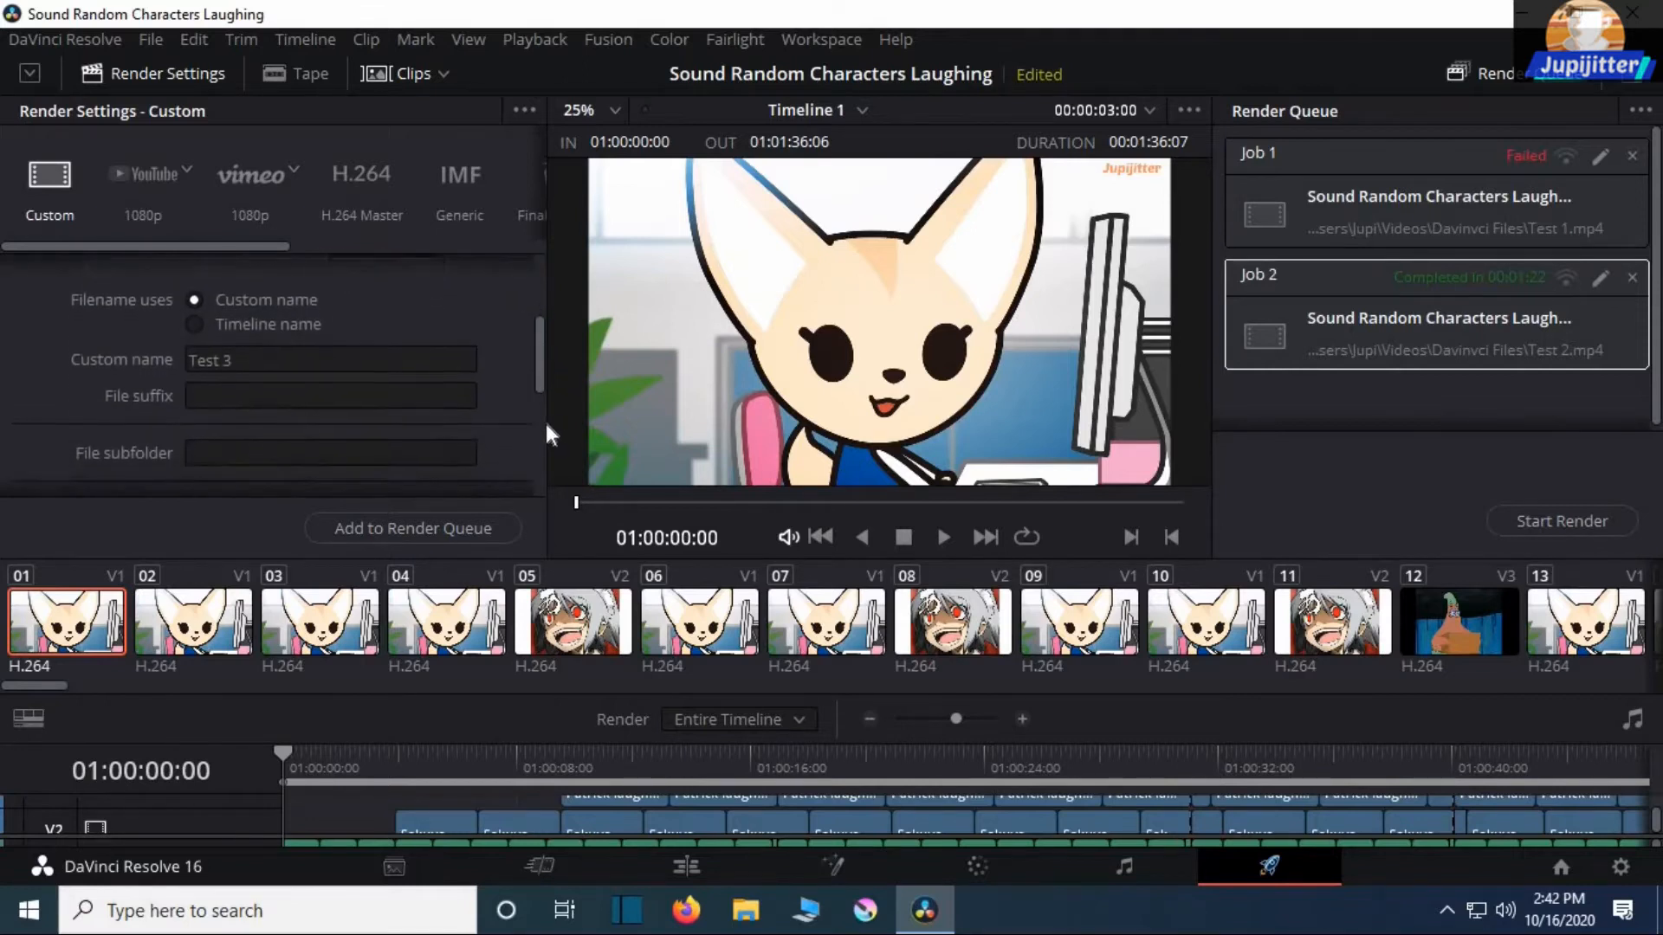
scroll("down", 3)
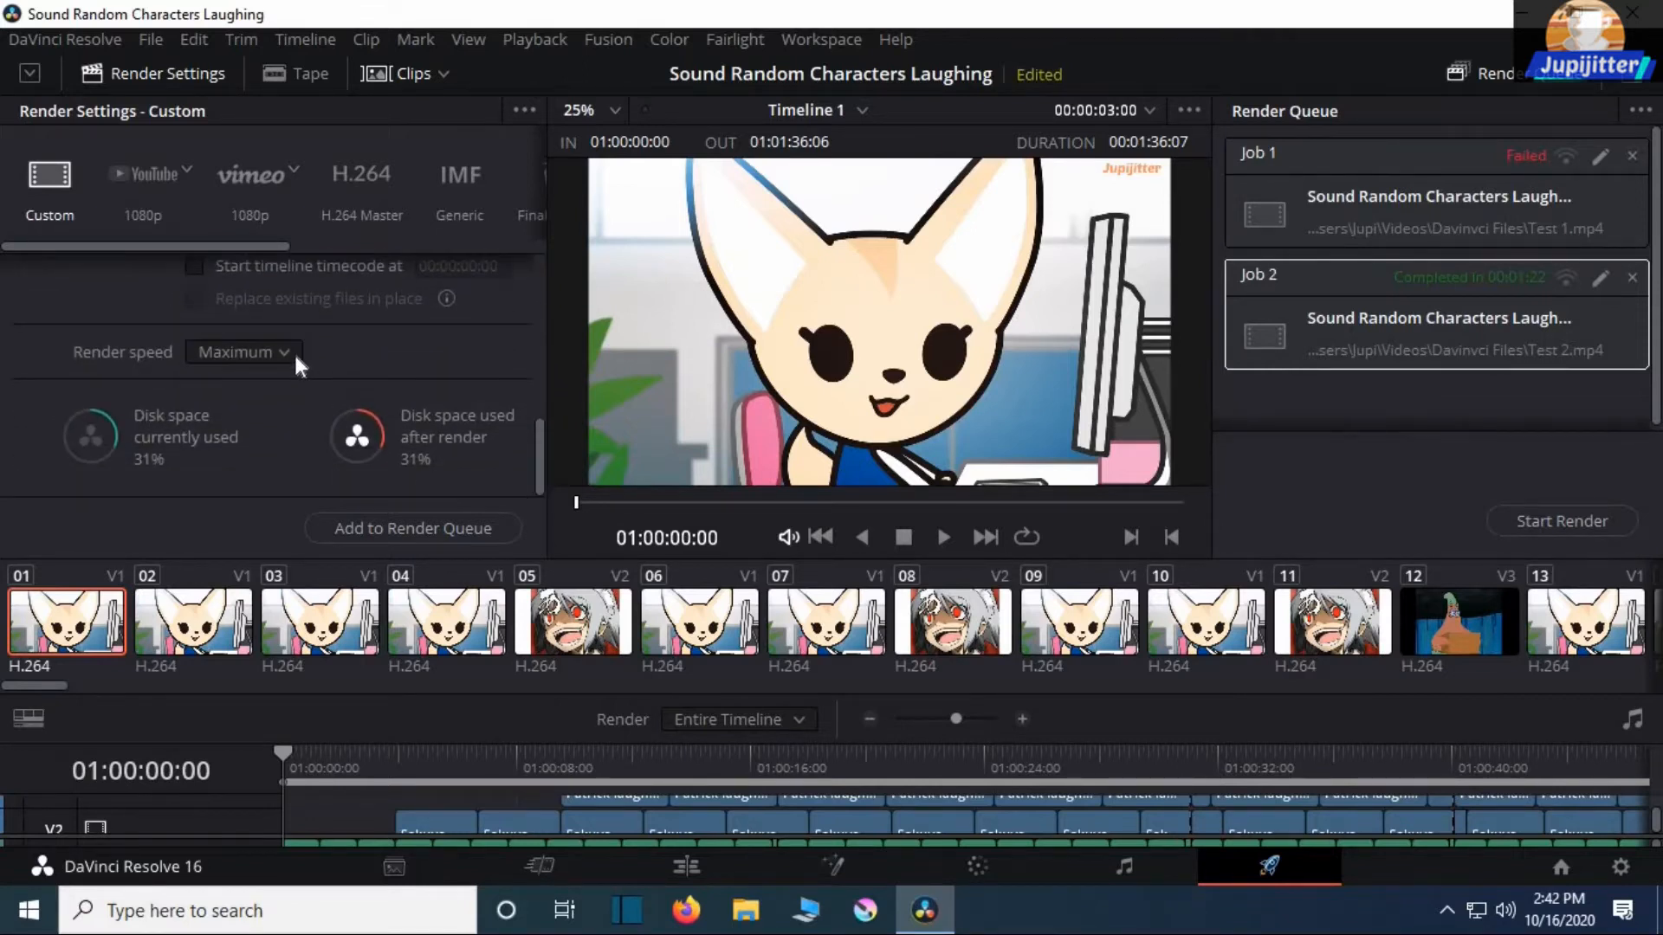
left_click(242, 352)
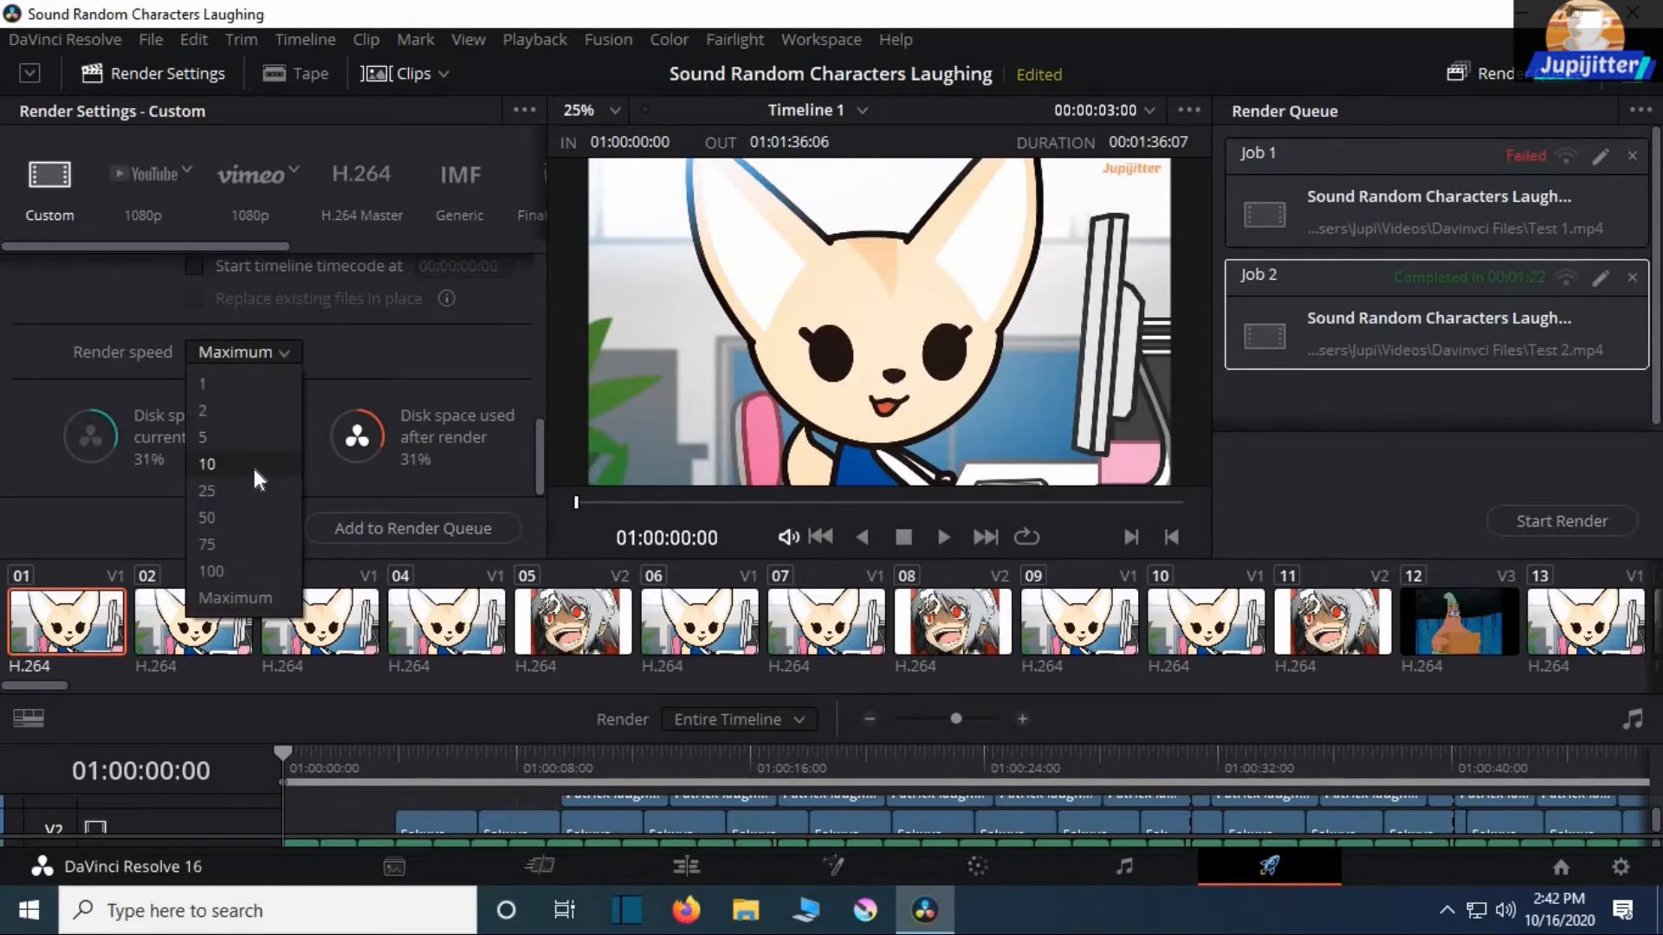
left_click(206, 464)
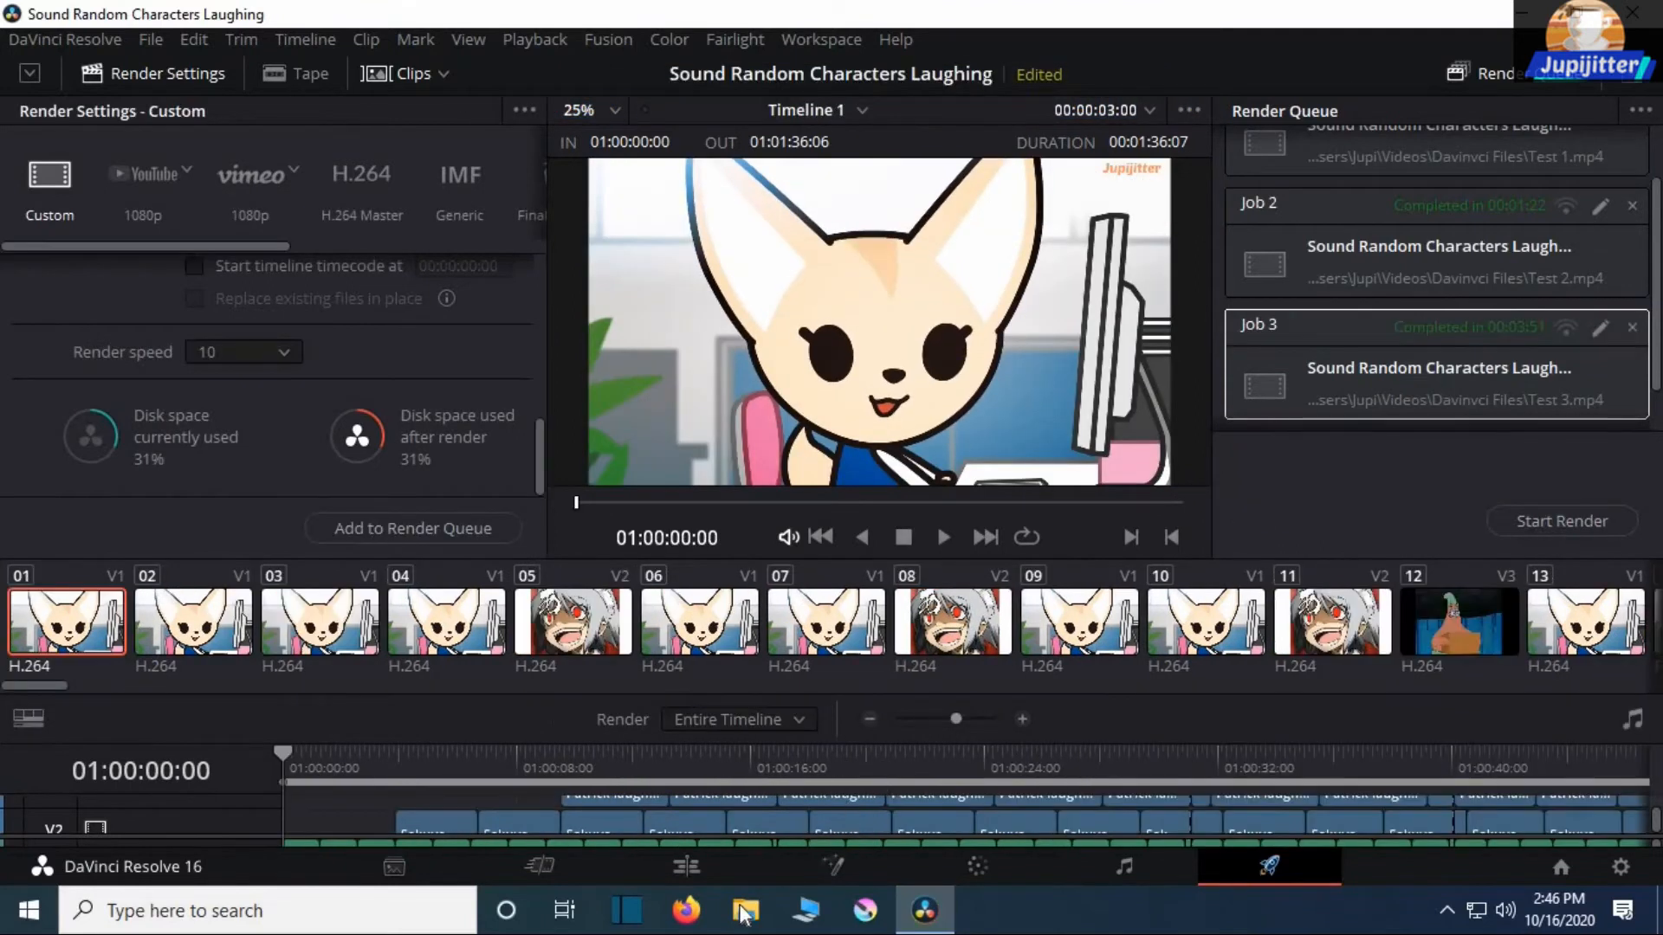
Browse to the Davinci Files folder in File Explorer and play the new Test 3 video
left_click(746, 910)
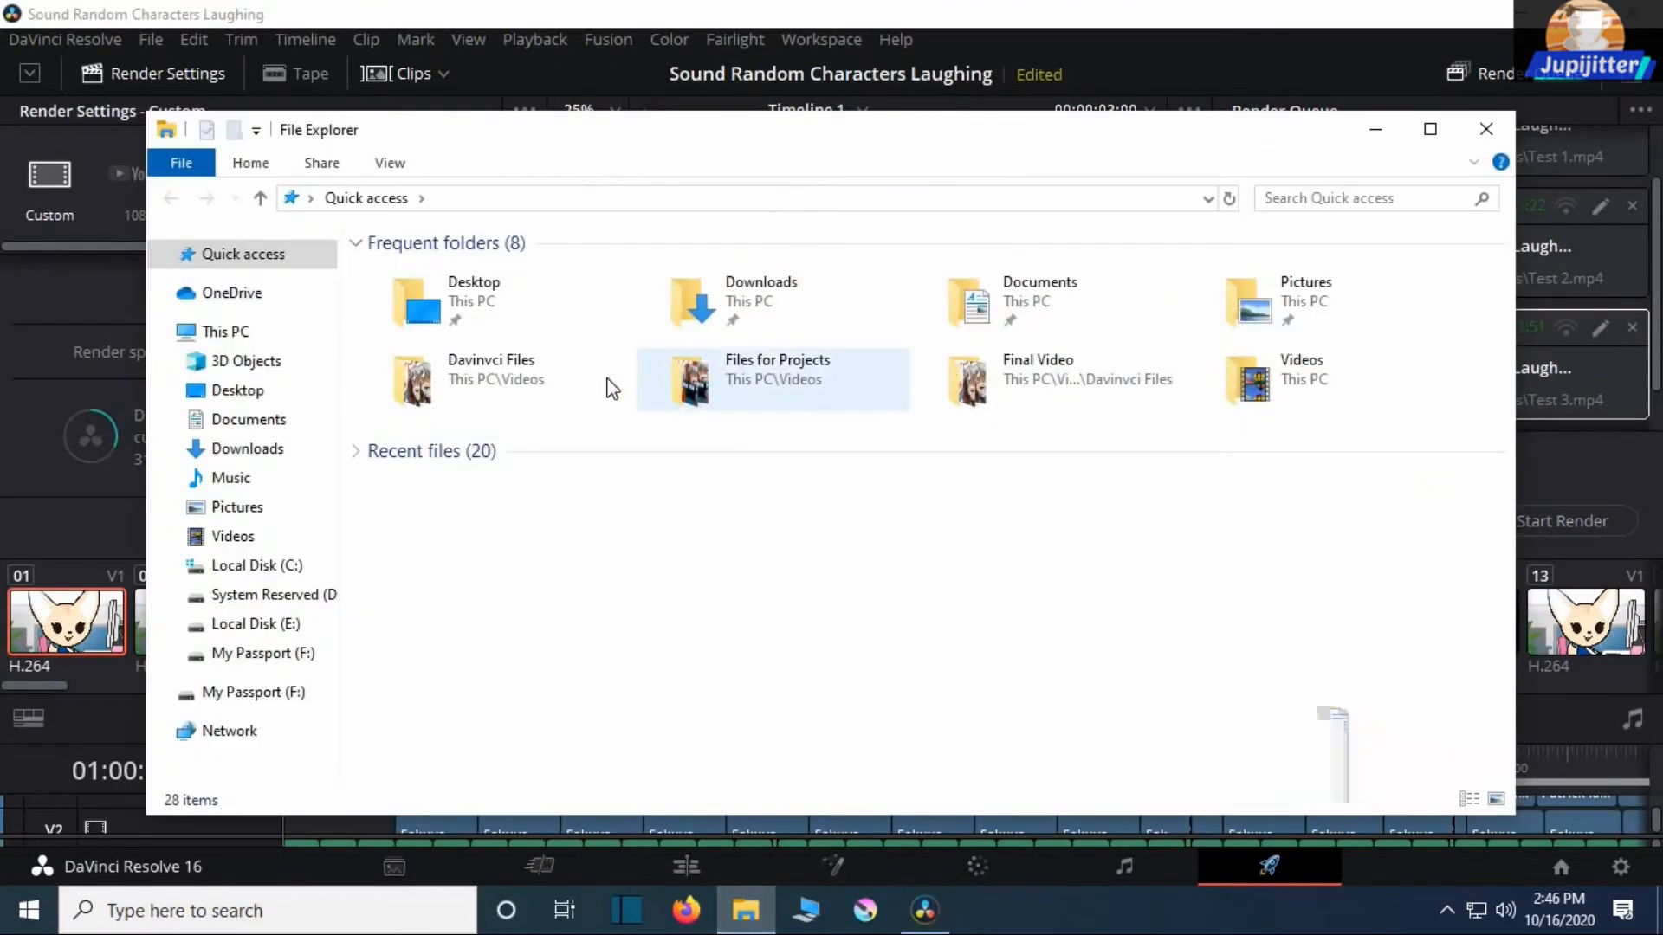
double_click(491, 378)
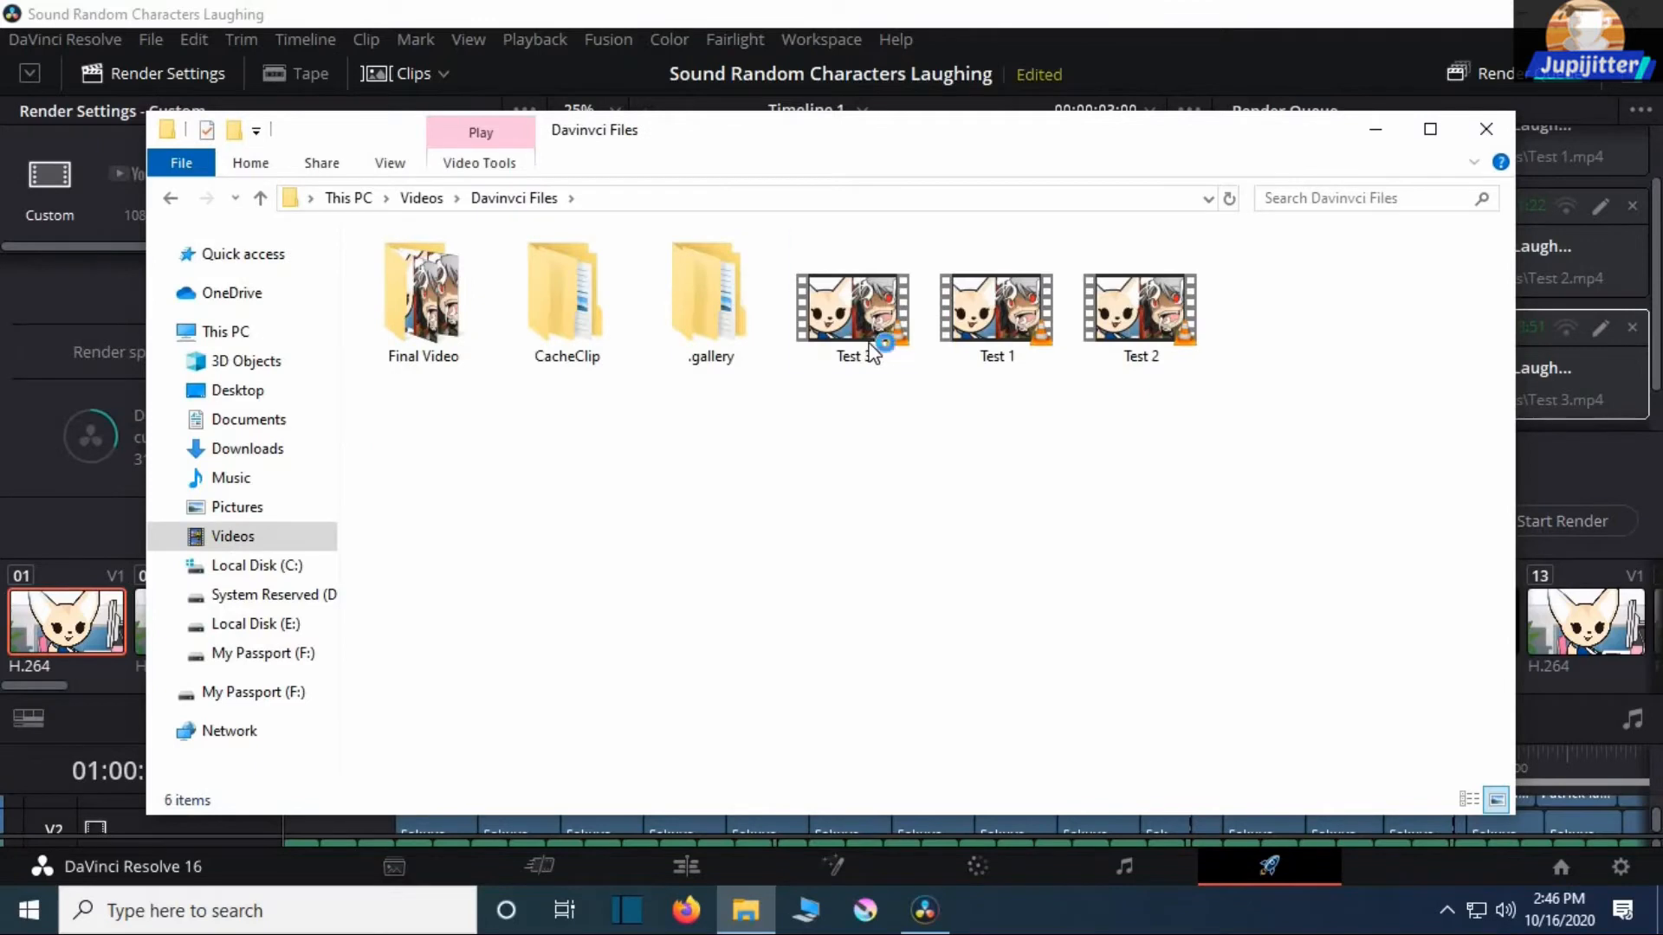
double_click(852, 308)
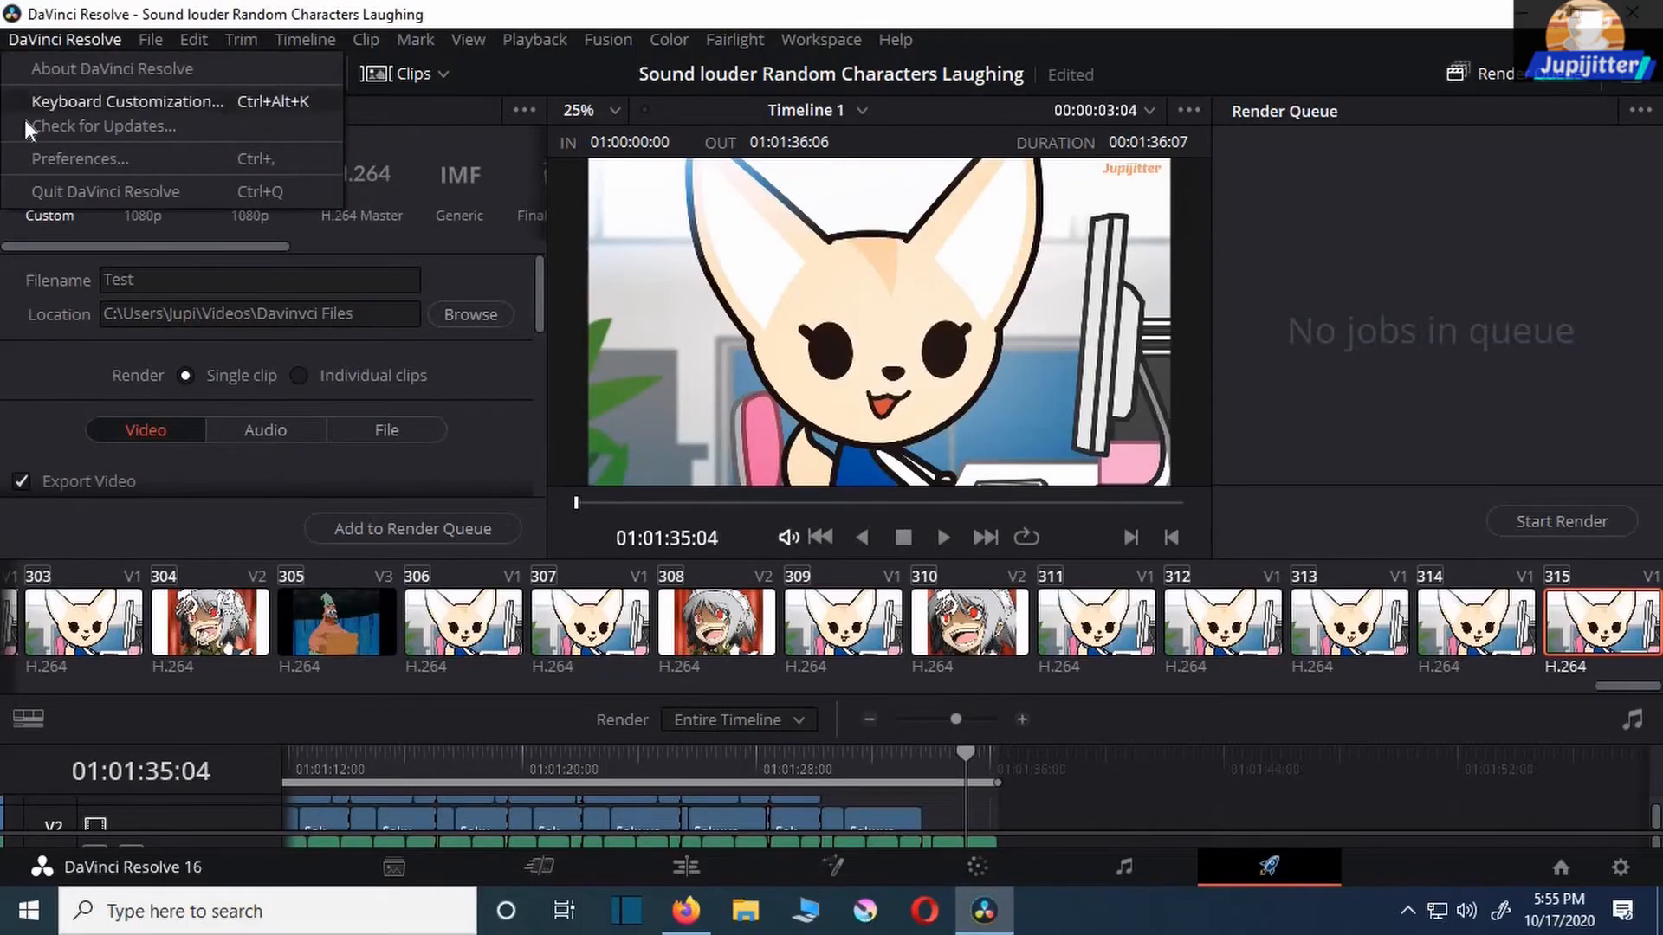
left_click(103, 125)
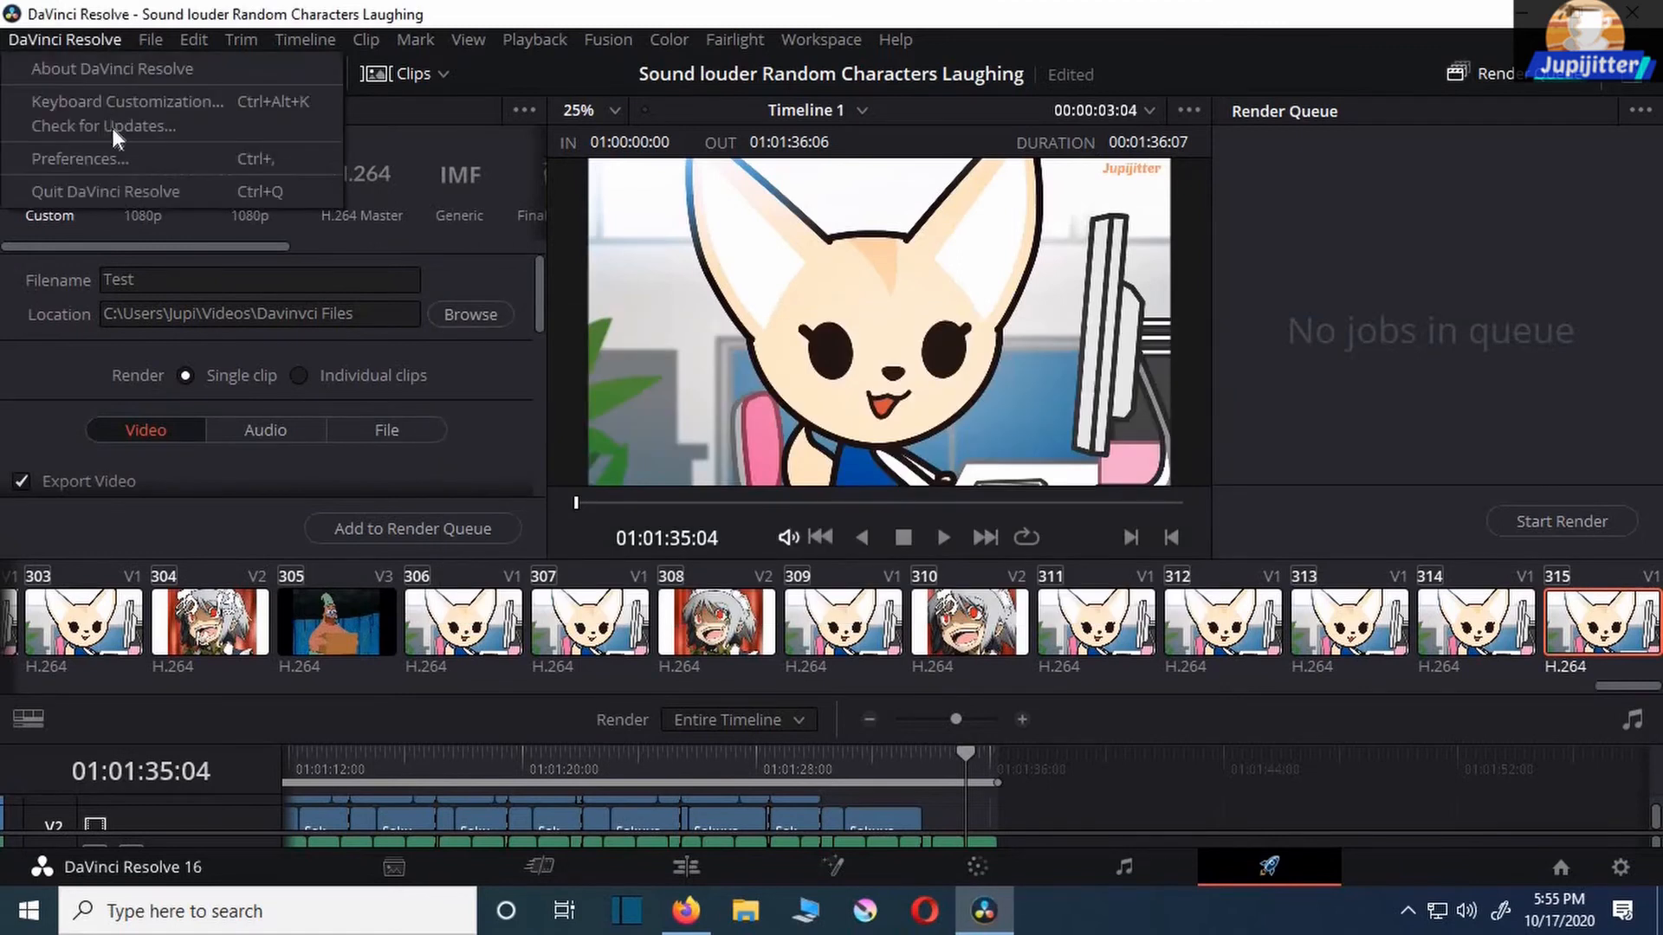
left_click(79, 157)
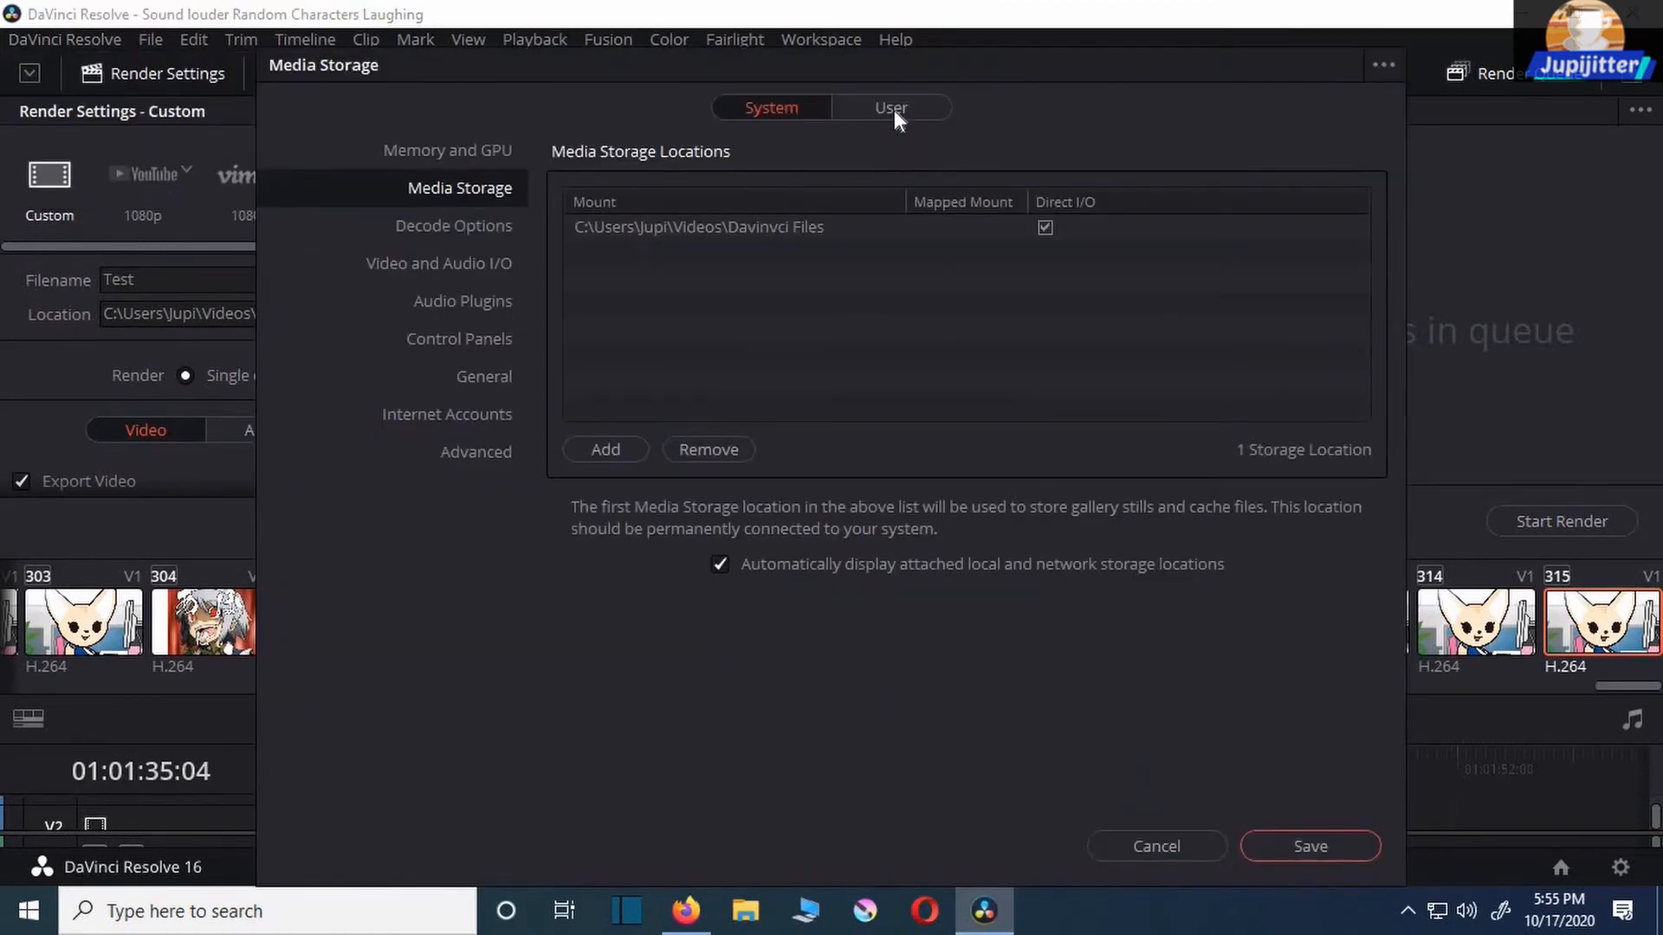
left_click(891, 107)
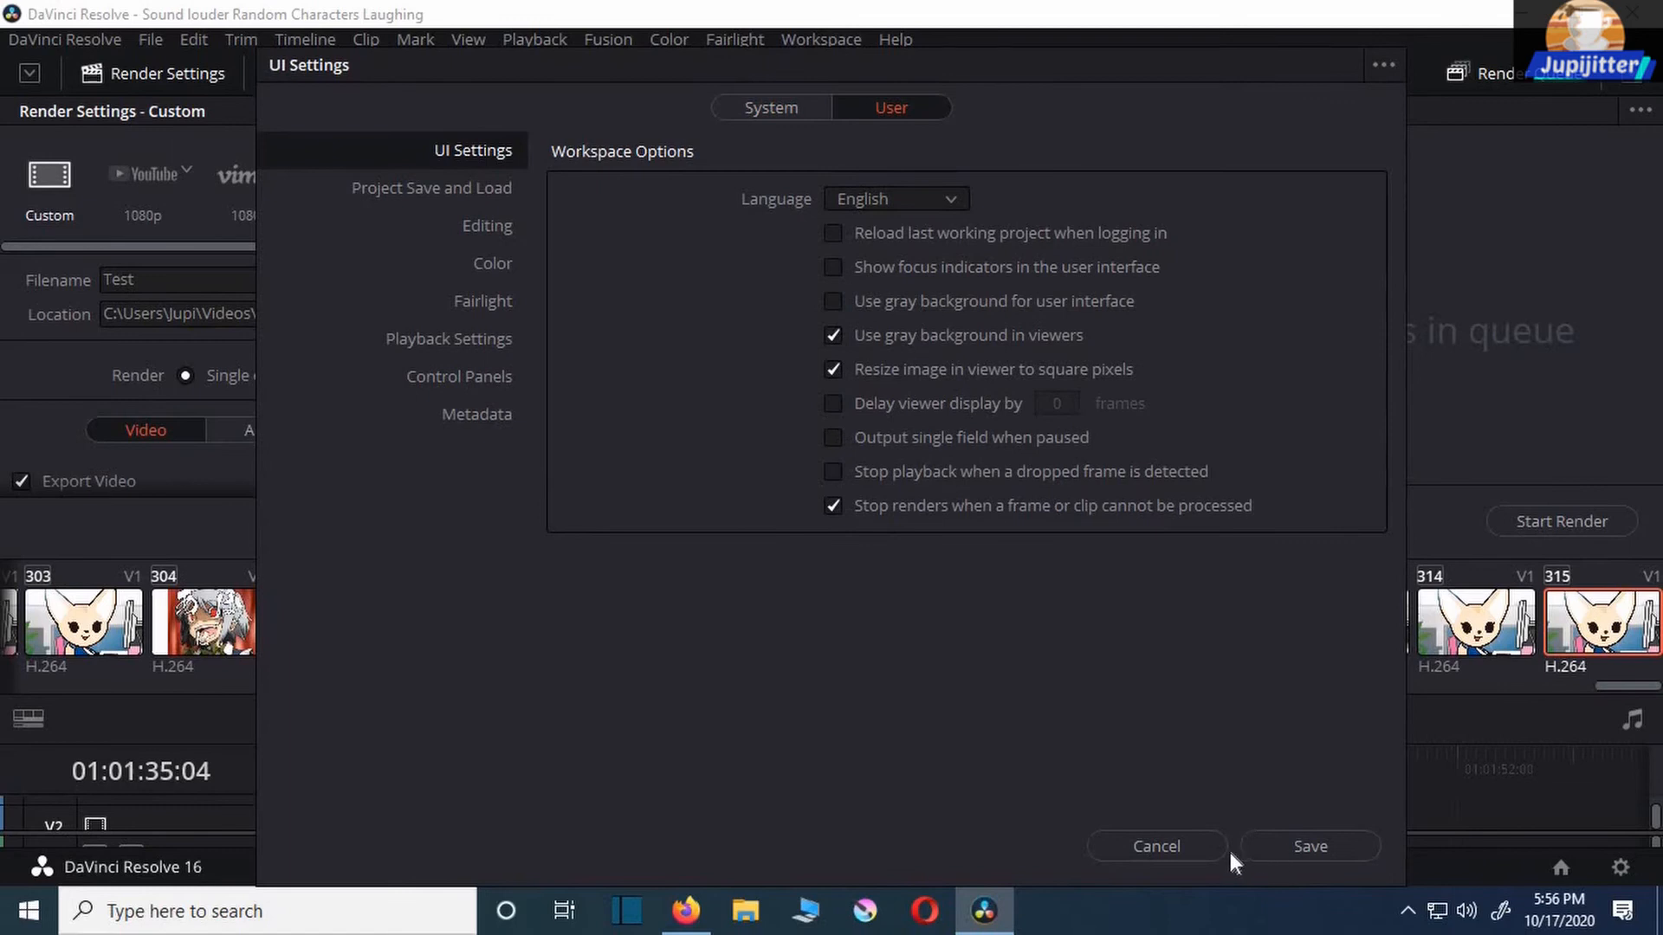
left_click(1154, 846)
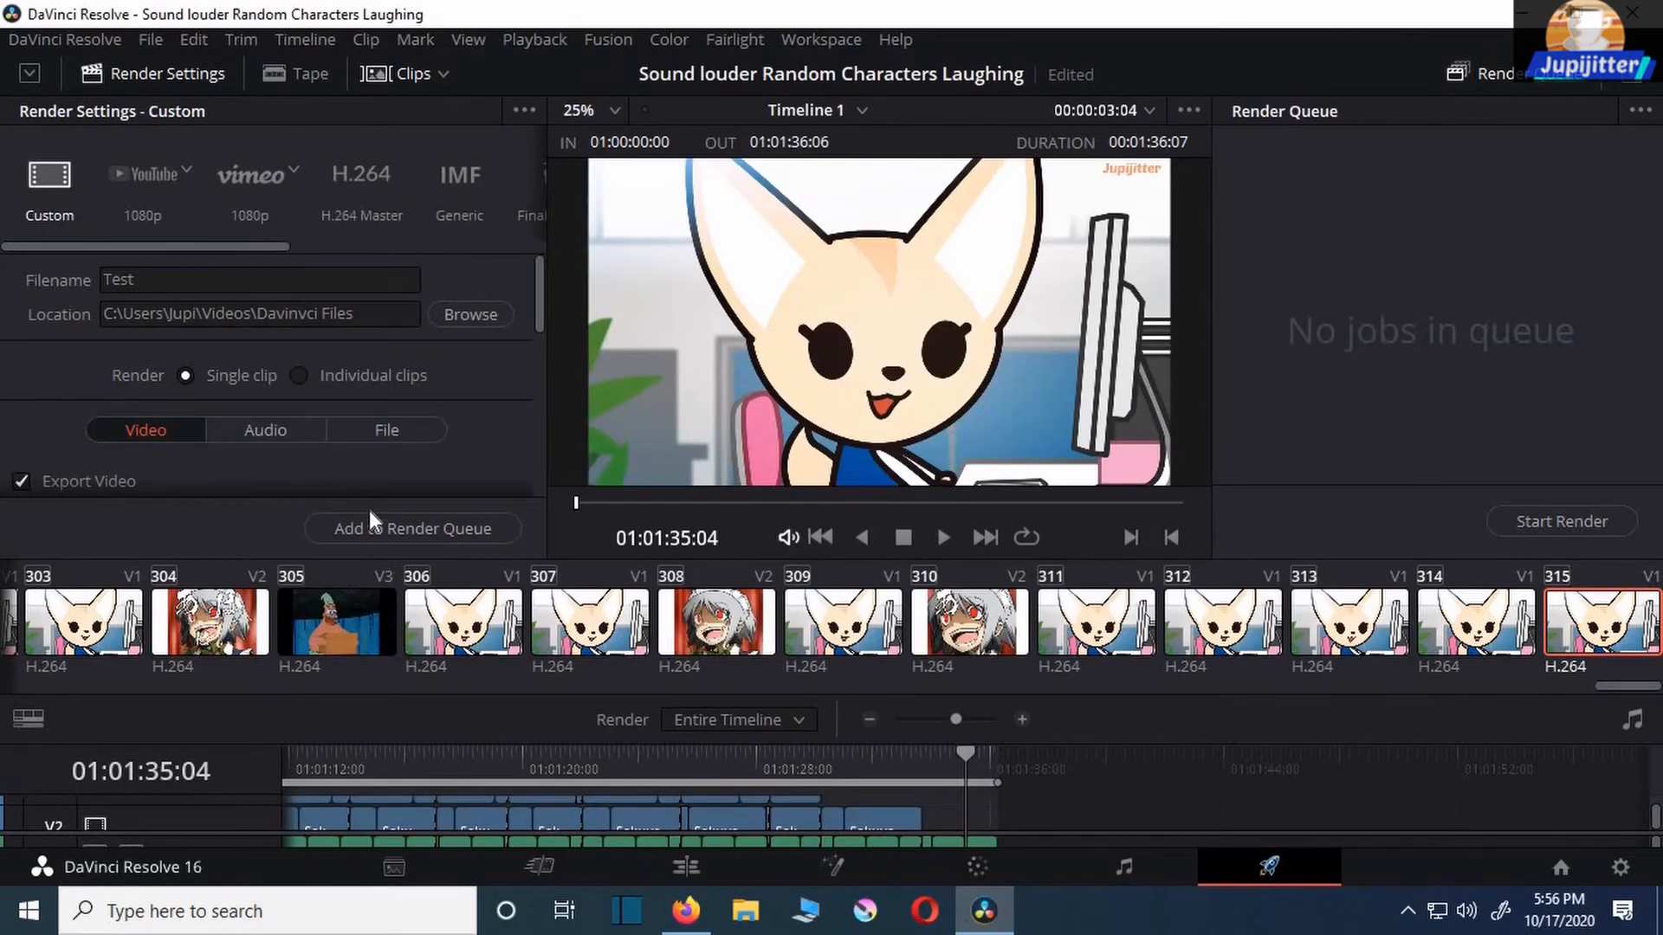
Queue the timeline as Test.mov and start the render job
left_click(413, 529)
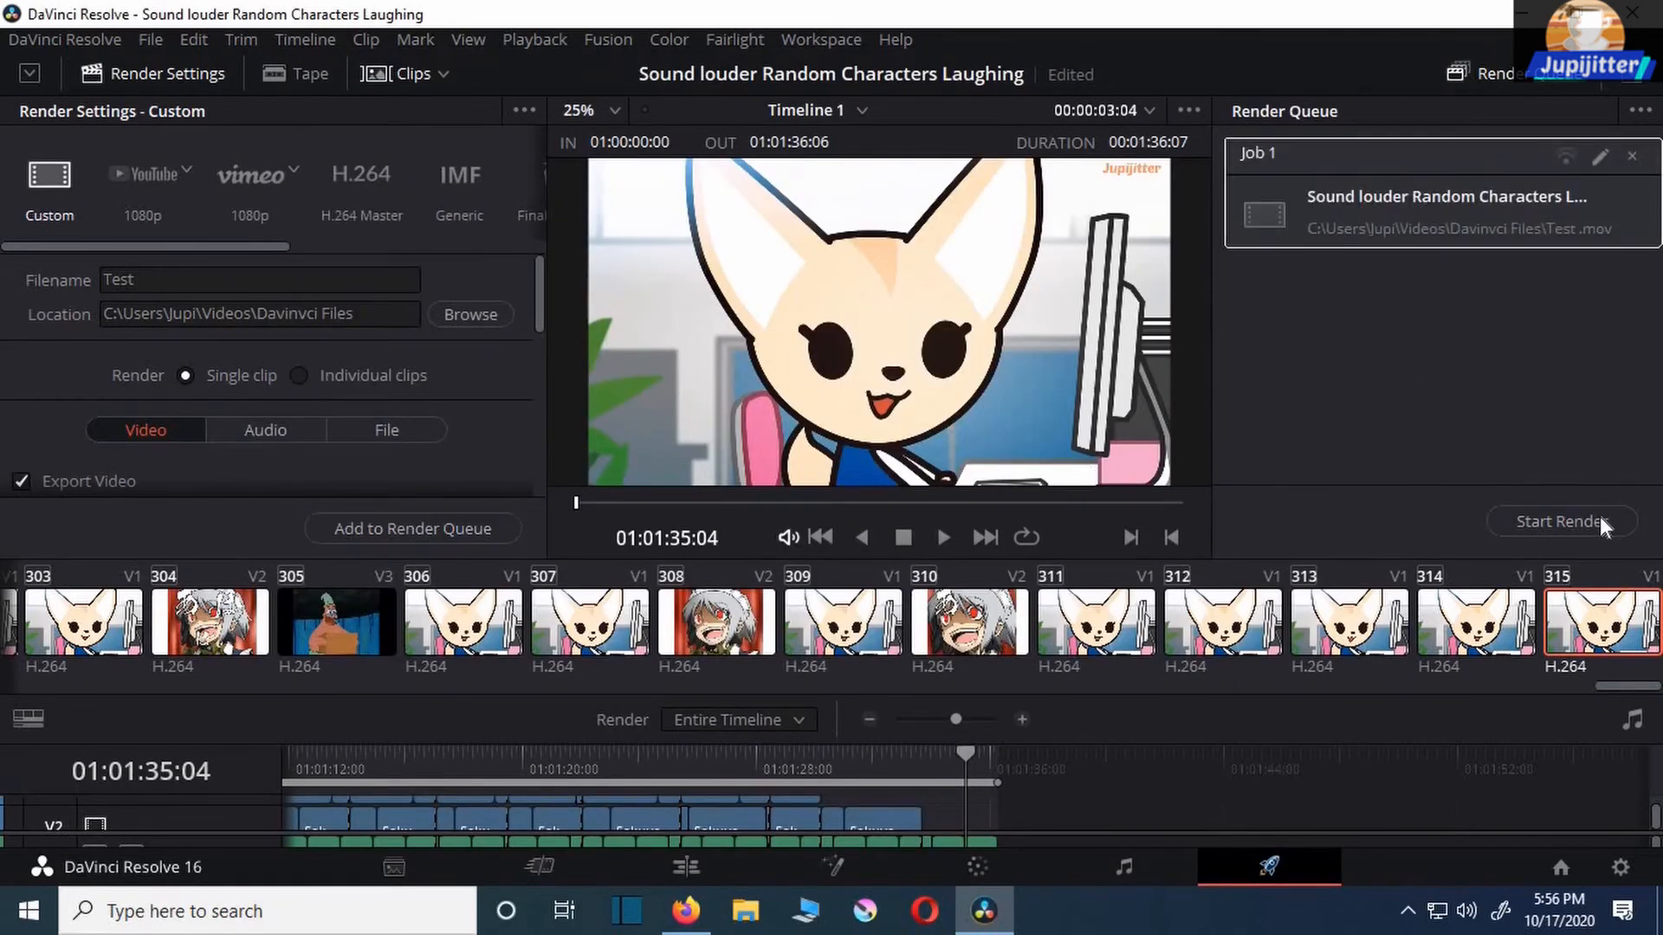
left_click(1560, 521)
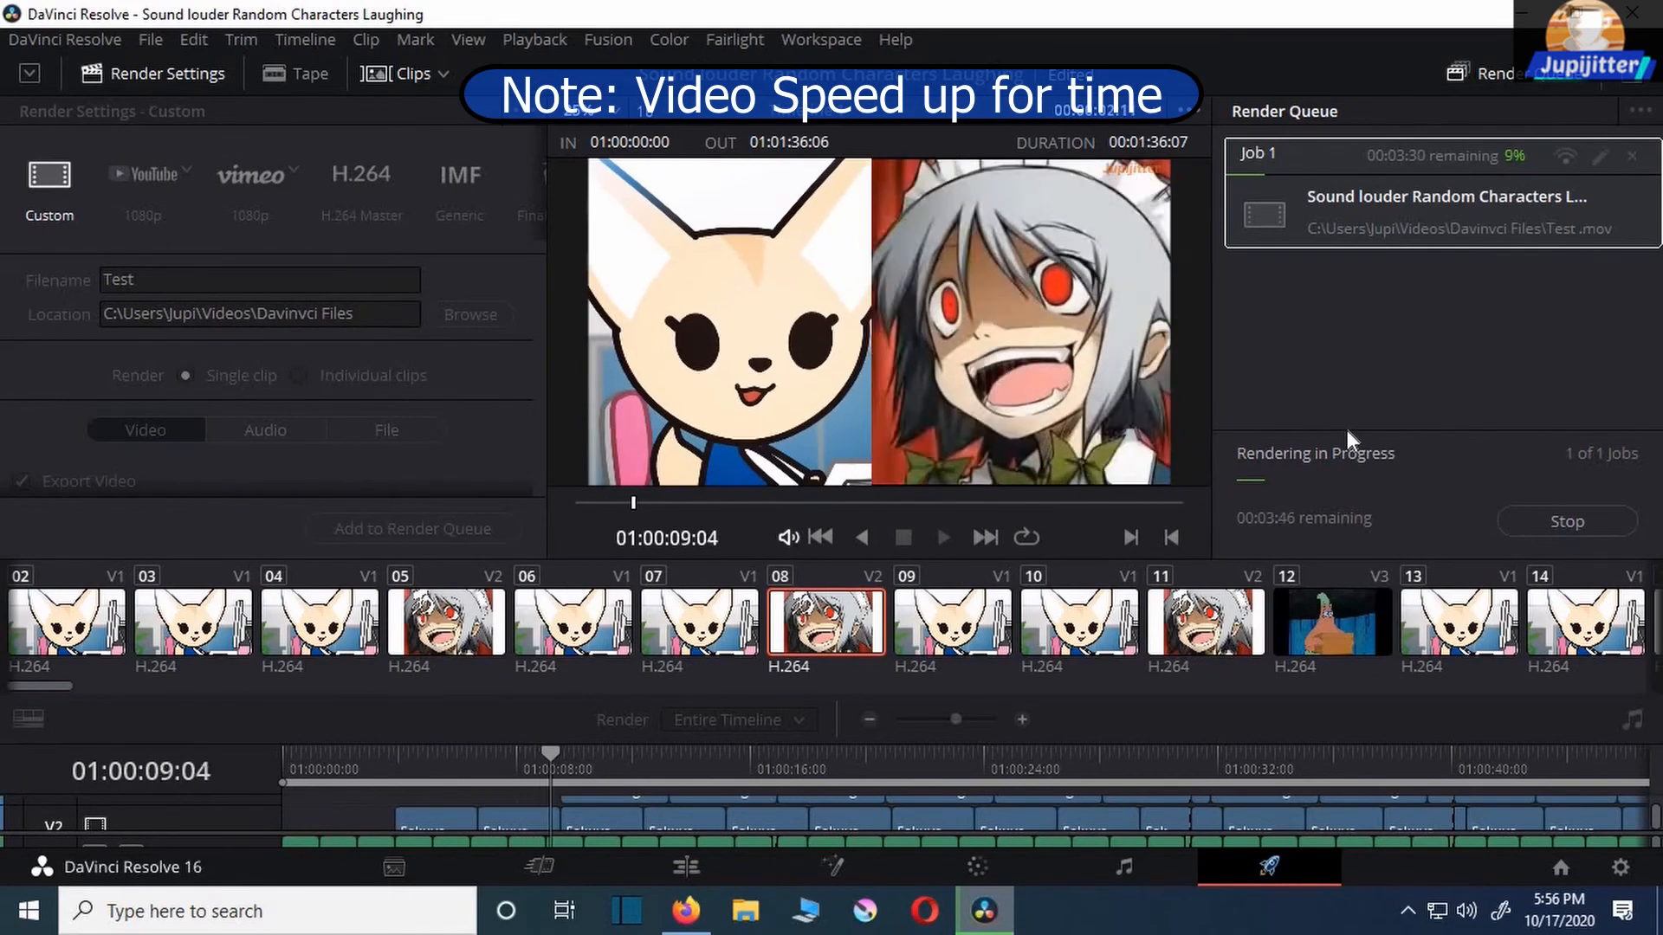